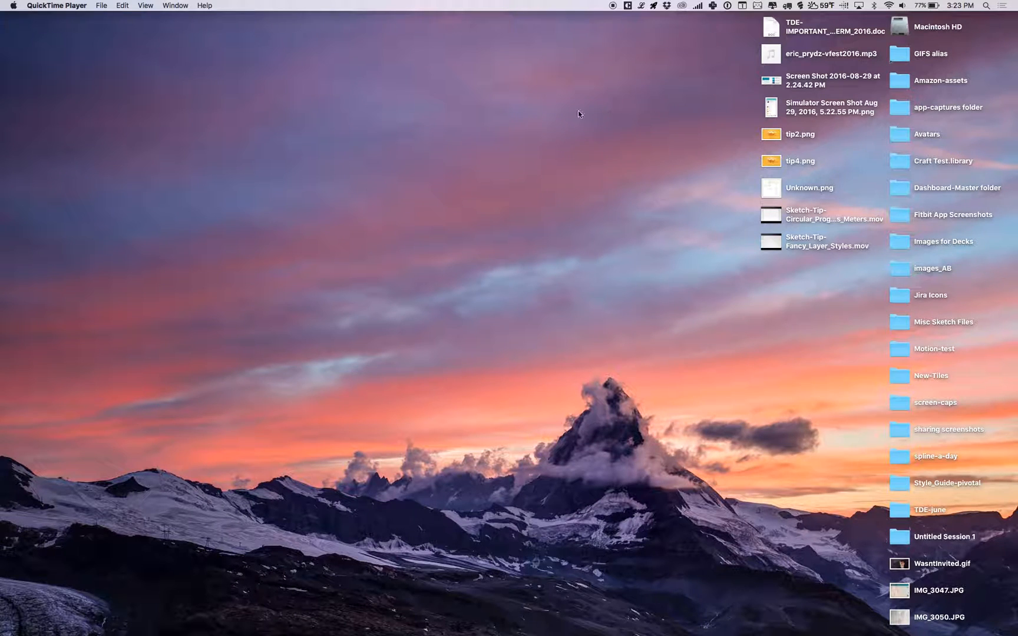
mouse_move(573, 117)
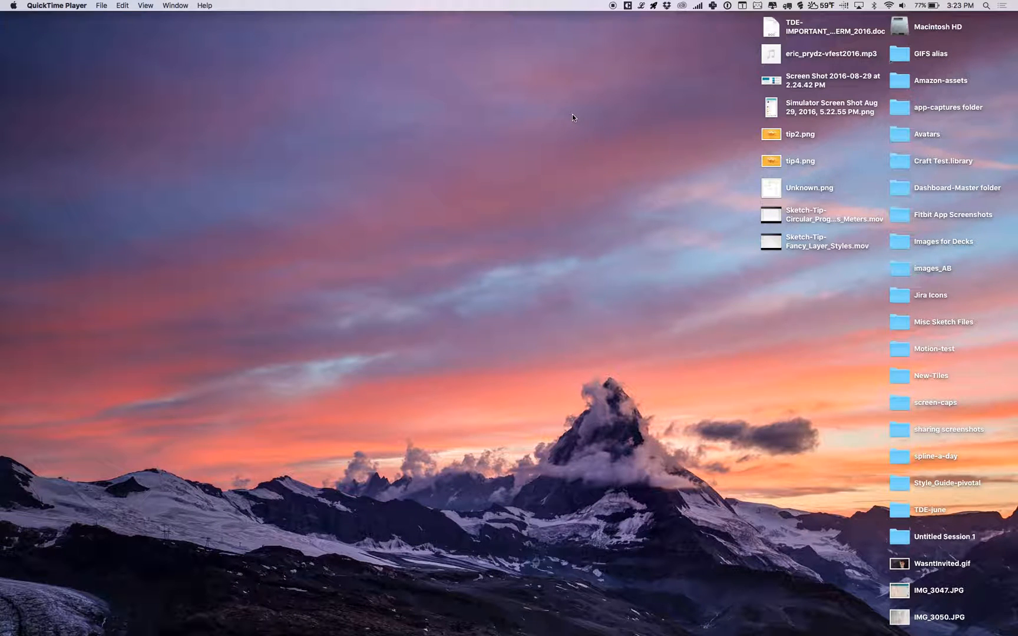
mouse_move(581, 85)
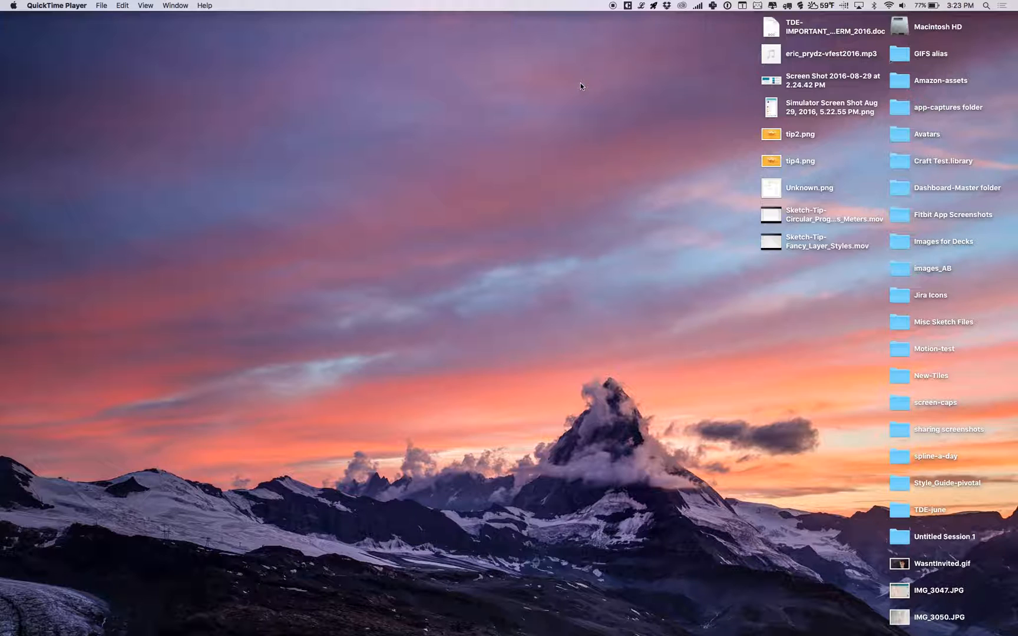
mouse_move(633, 38)
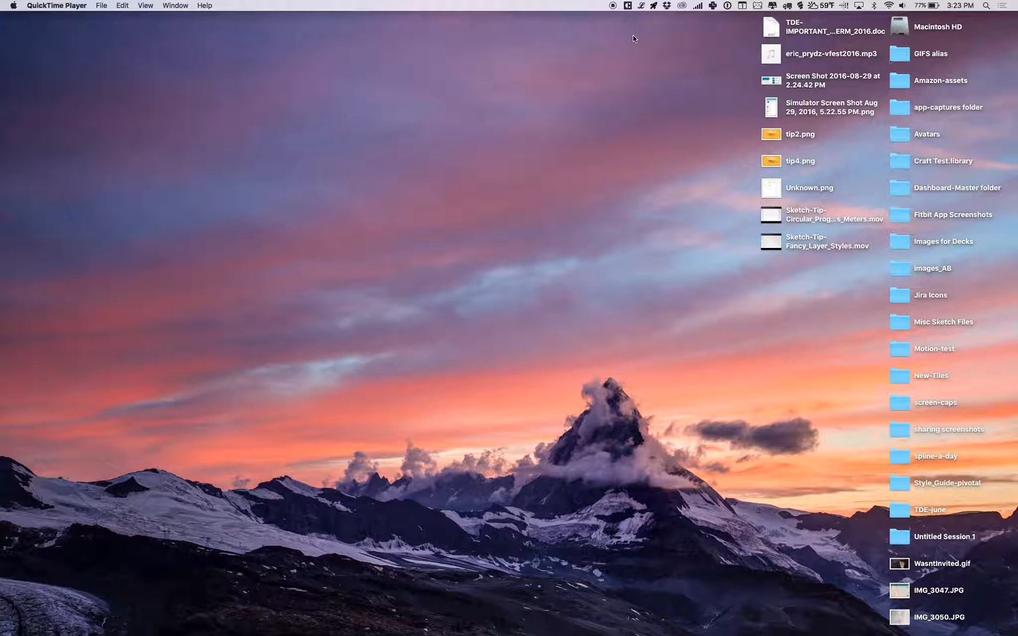
mouse_move(618, 73)
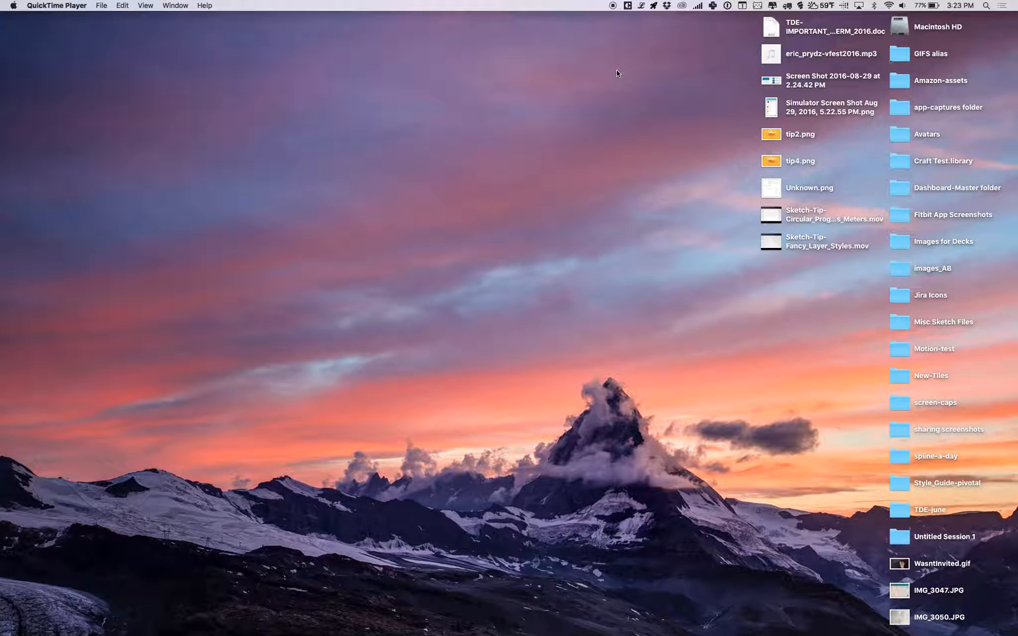
mouse_move(483, 267)
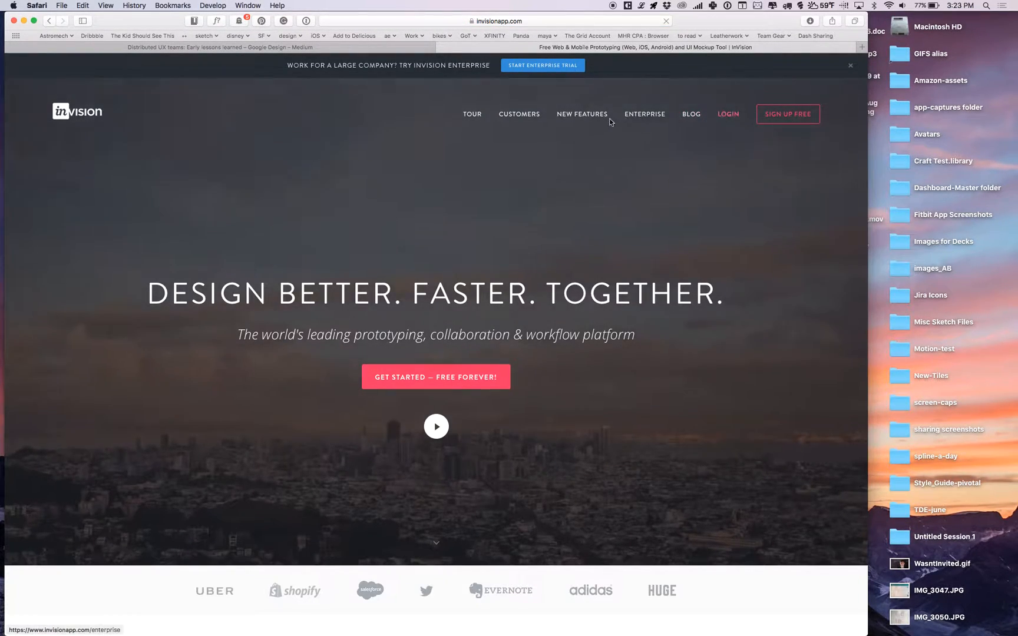
Scroll the InVision homepage down to its footer links
scroll("down", 3)
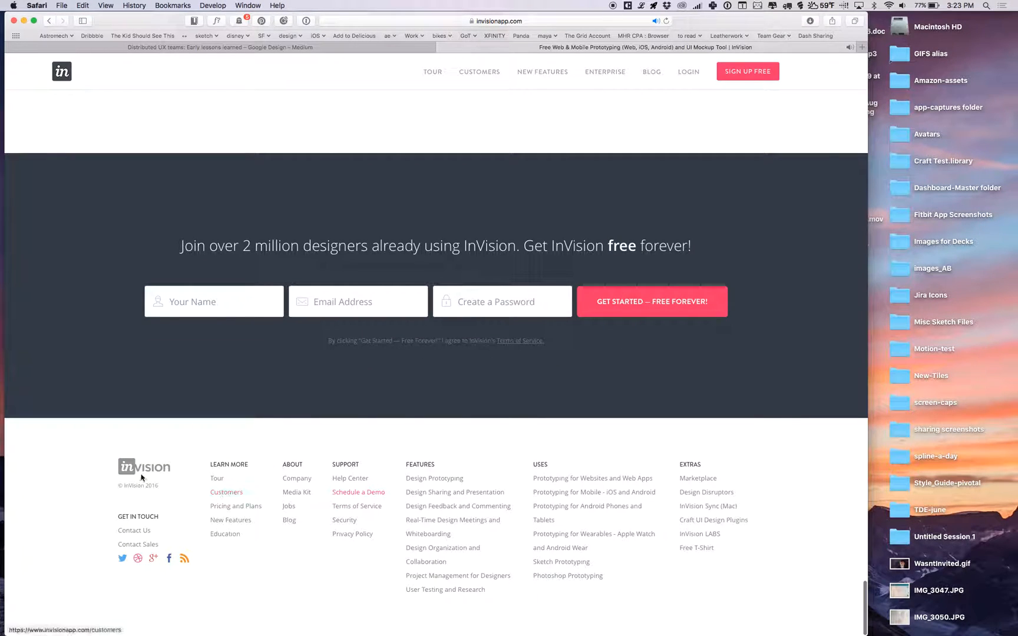
mouse_move(435, 482)
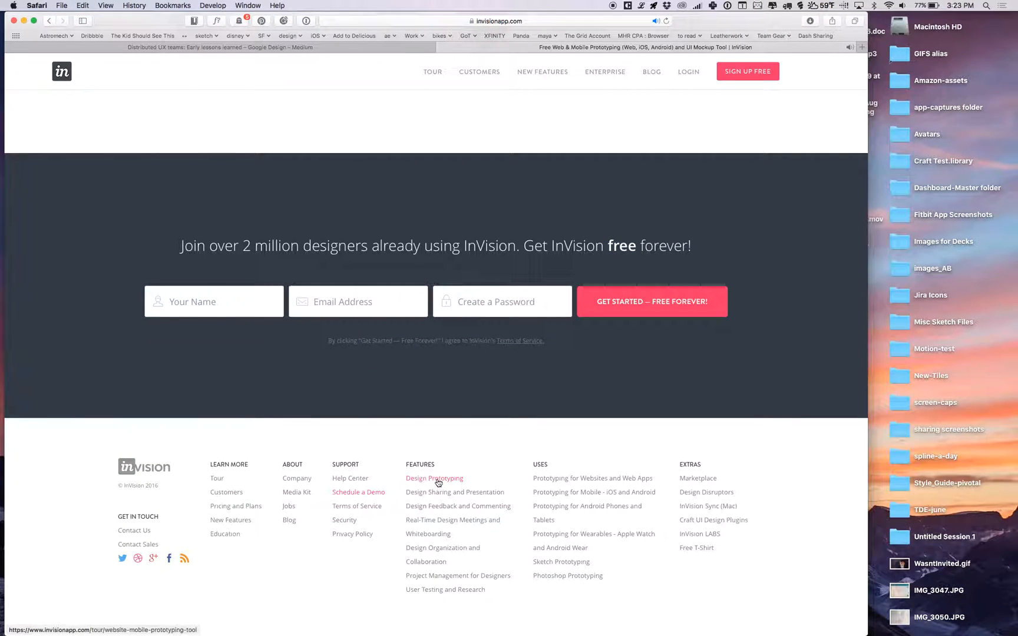
mouse_move(502, 476)
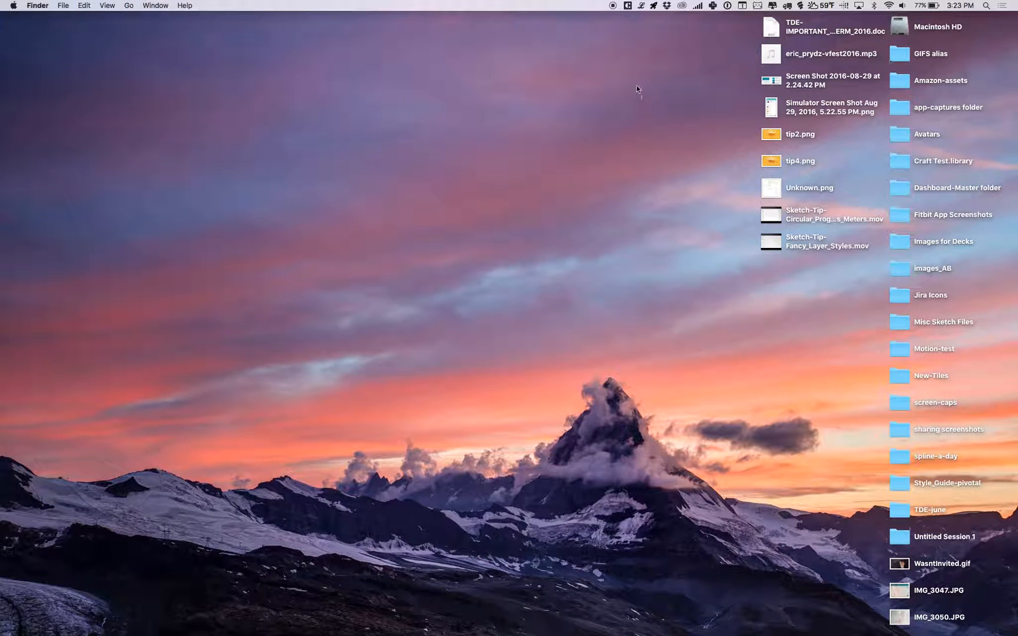
Show the Craft Manager panel from the menu bar and review the plugin toggles
left_click(624, 6)
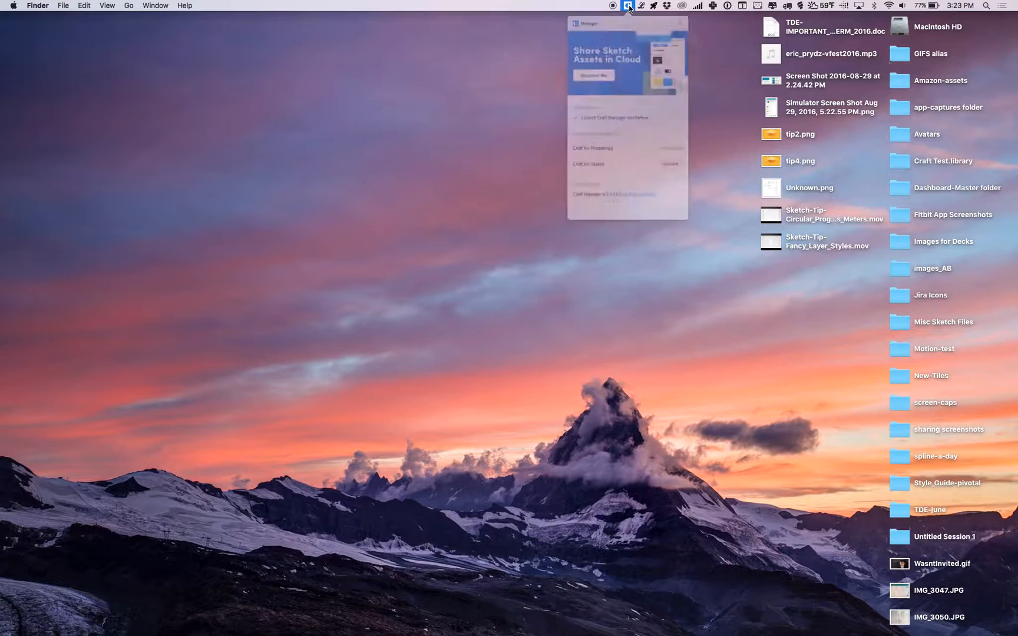
left_click(624, 6)
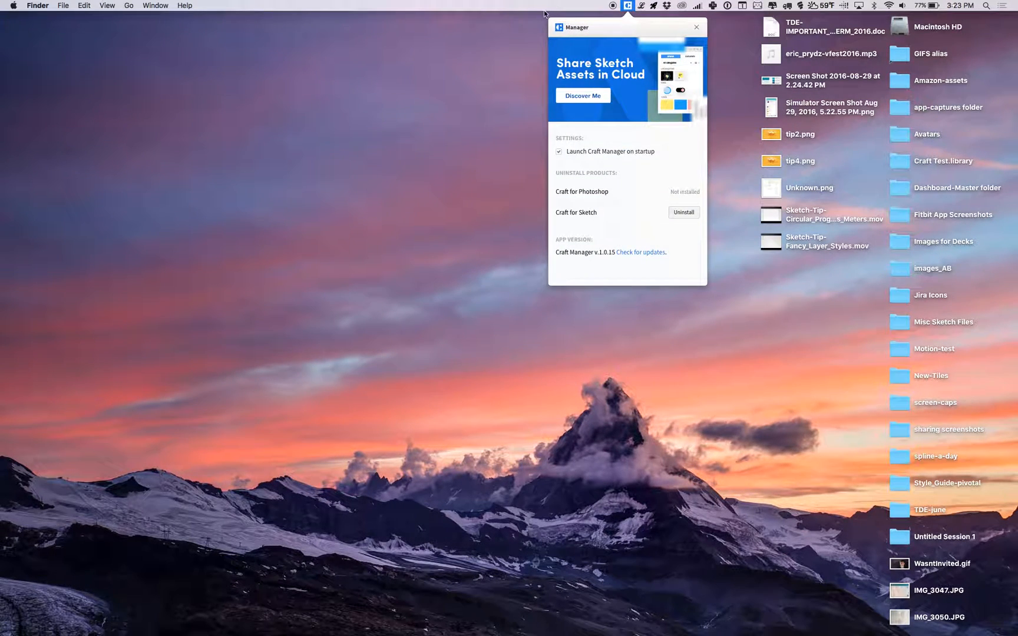
mouse_move(640, 90)
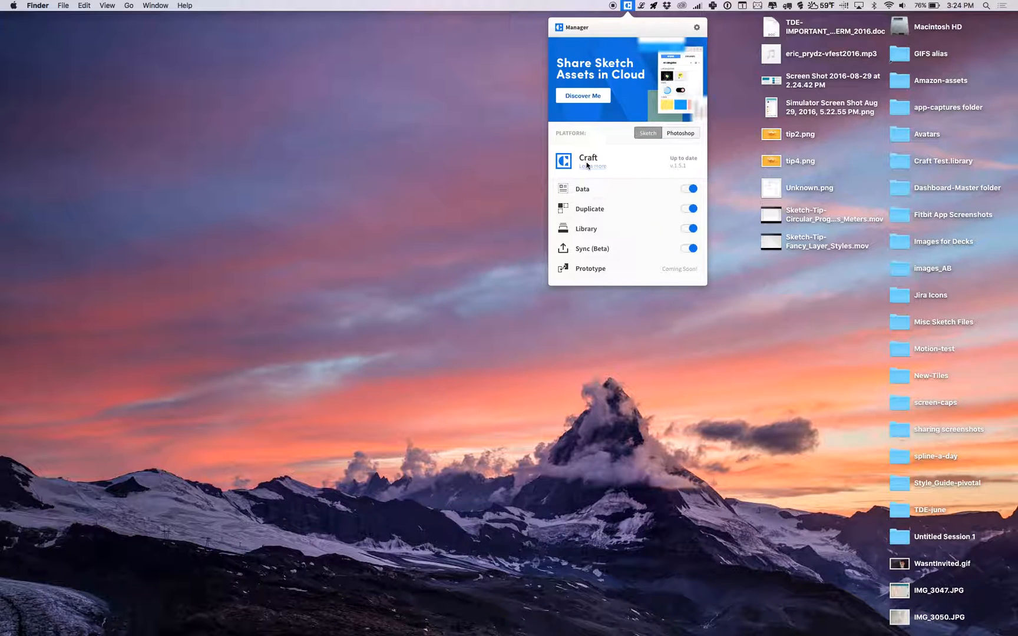
mouse_move(622, 174)
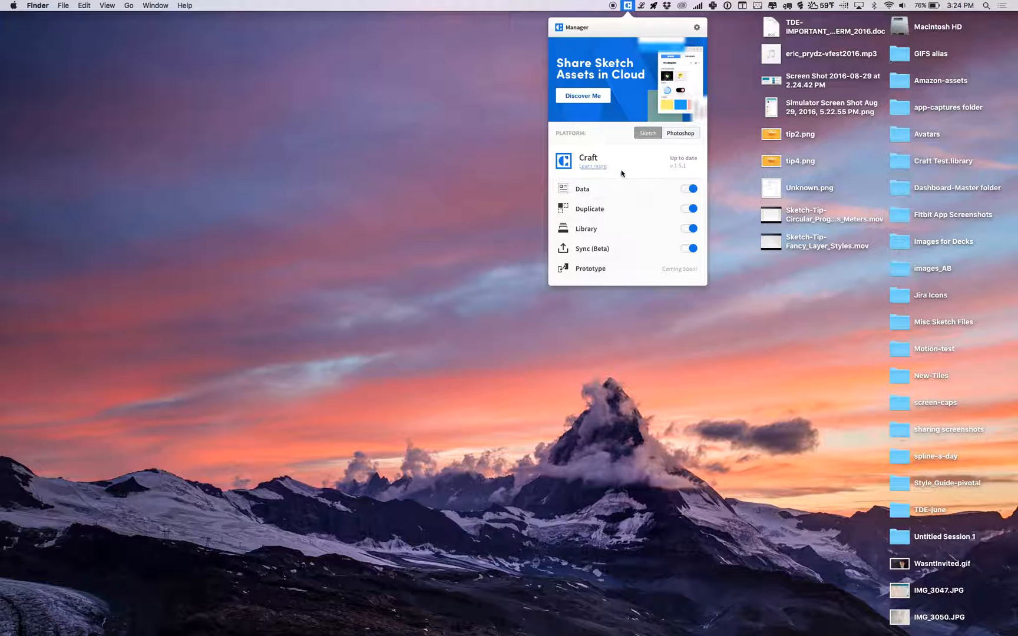
mouse_move(598, 53)
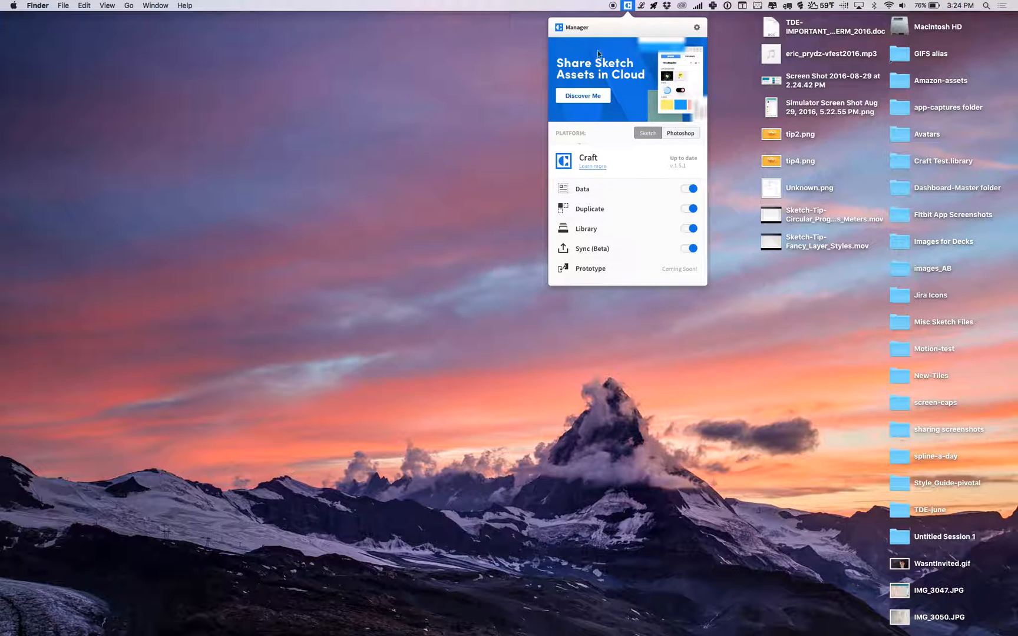
mouse_move(554, 156)
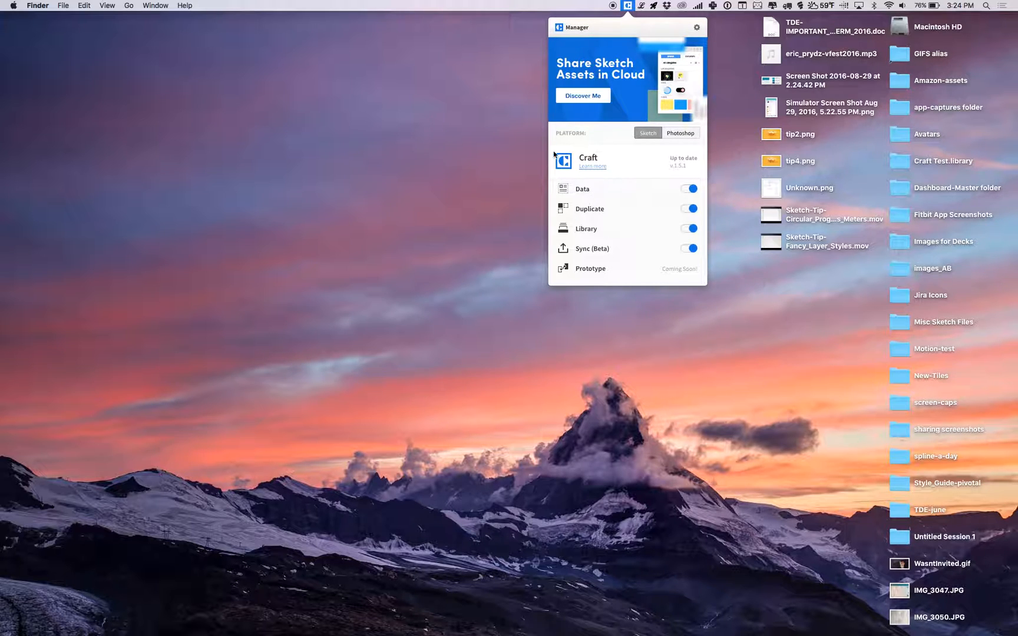
mouse_move(695, 263)
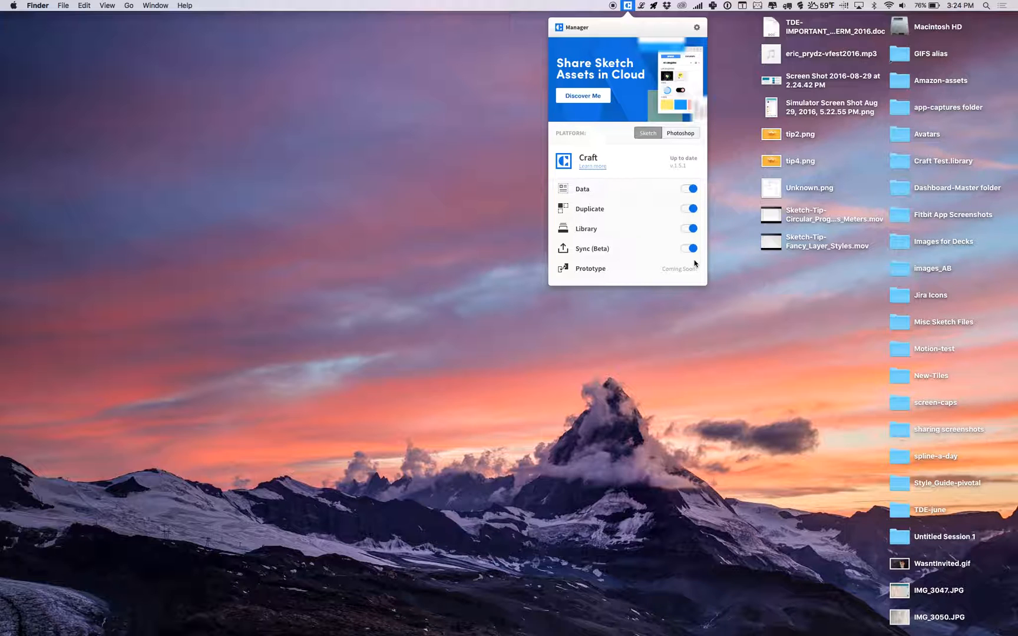
View Craft Manager's Preferences from its gear menu
left_click(698, 27)
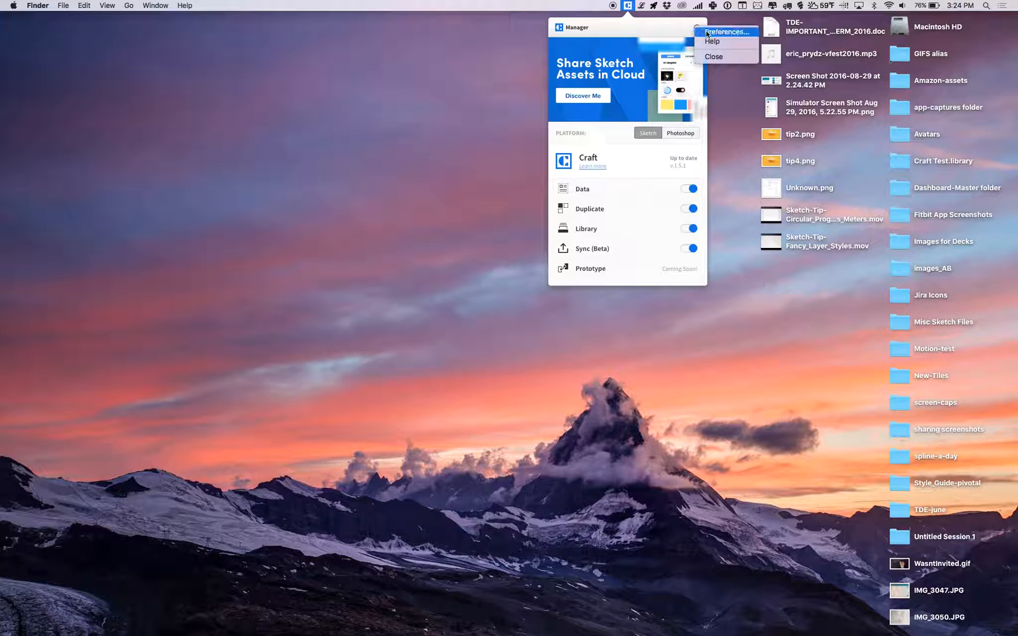
left_click(726, 32)
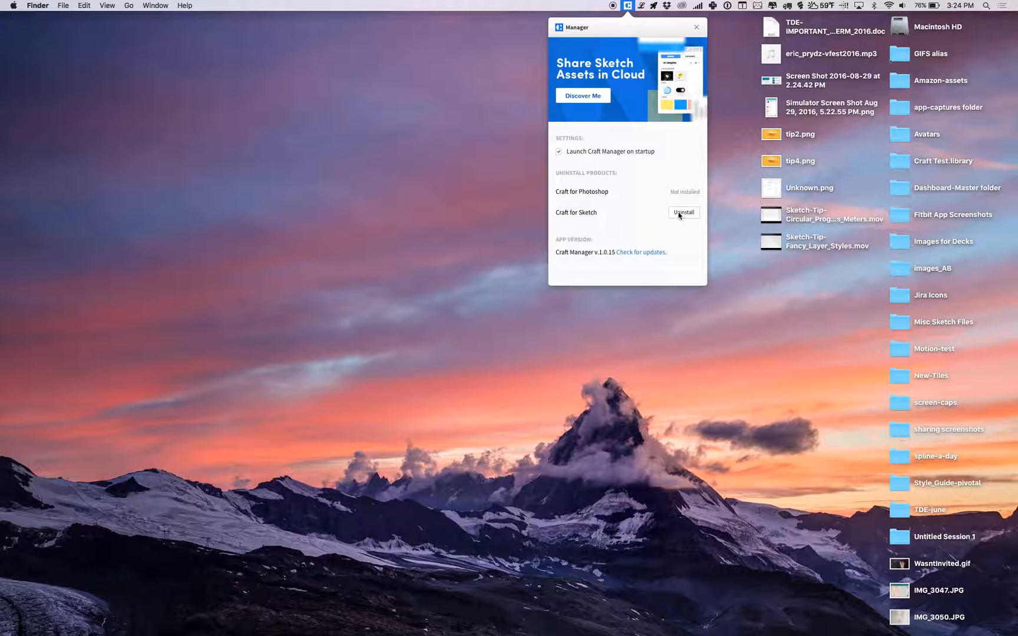
left_click(640, 252)
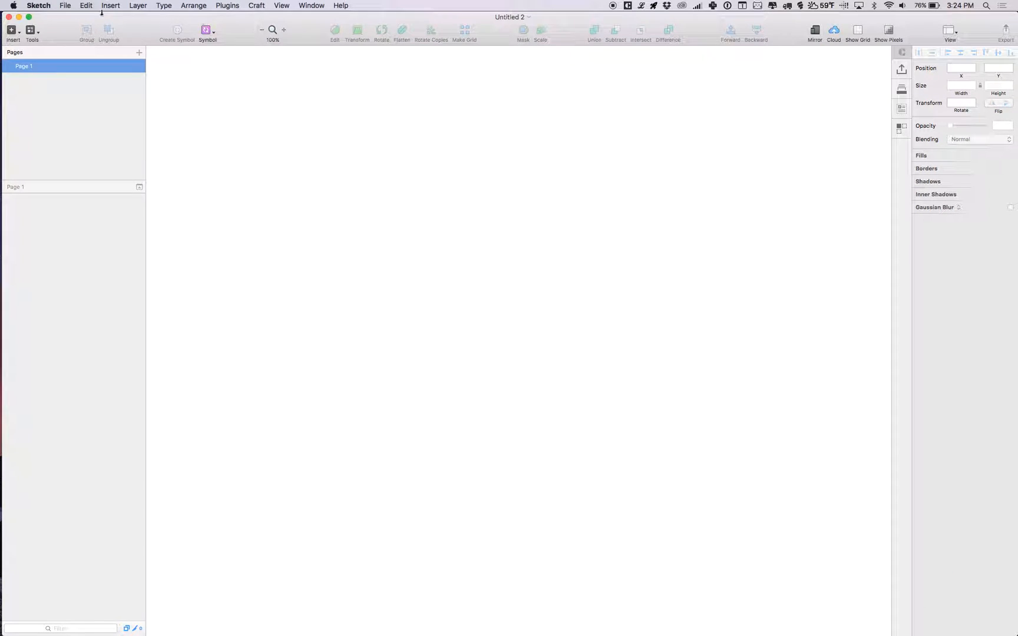
left_click(228, 6)
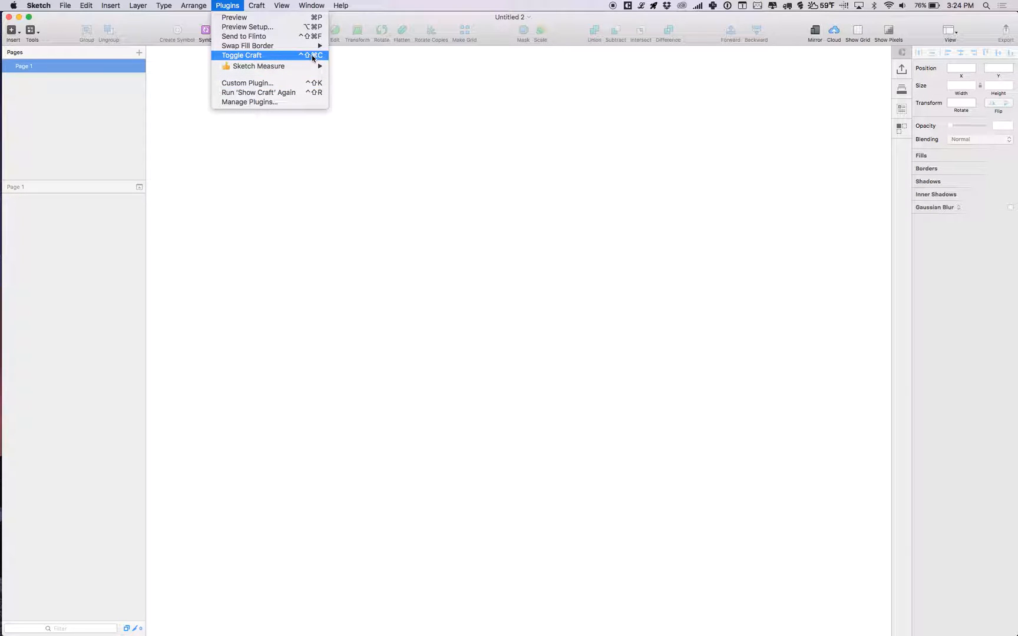
mouse_move(318, 61)
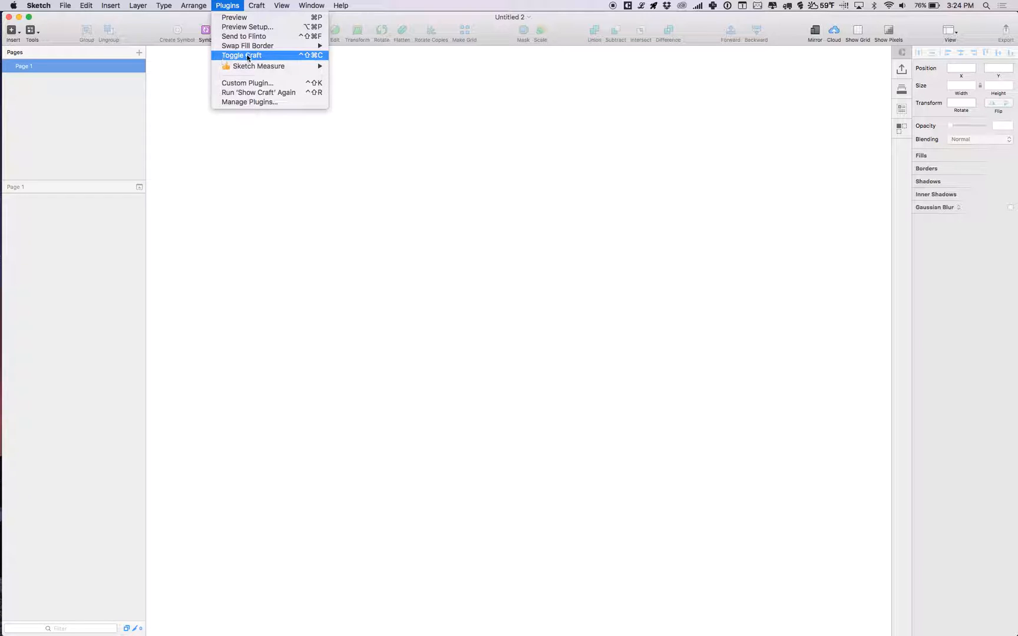
mouse_move(321, 55)
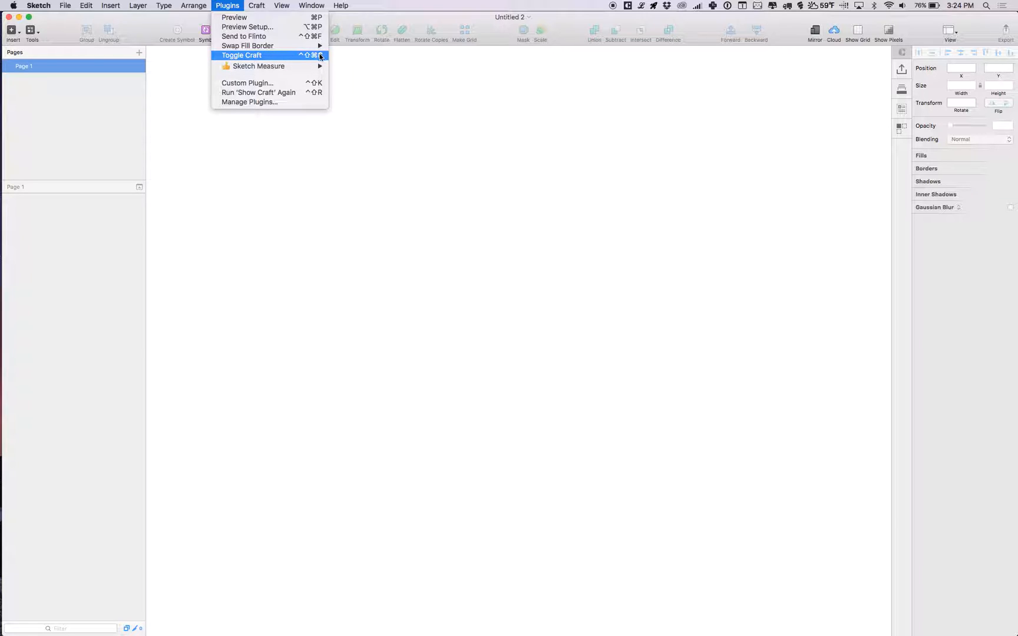
mouse_move(311, 57)
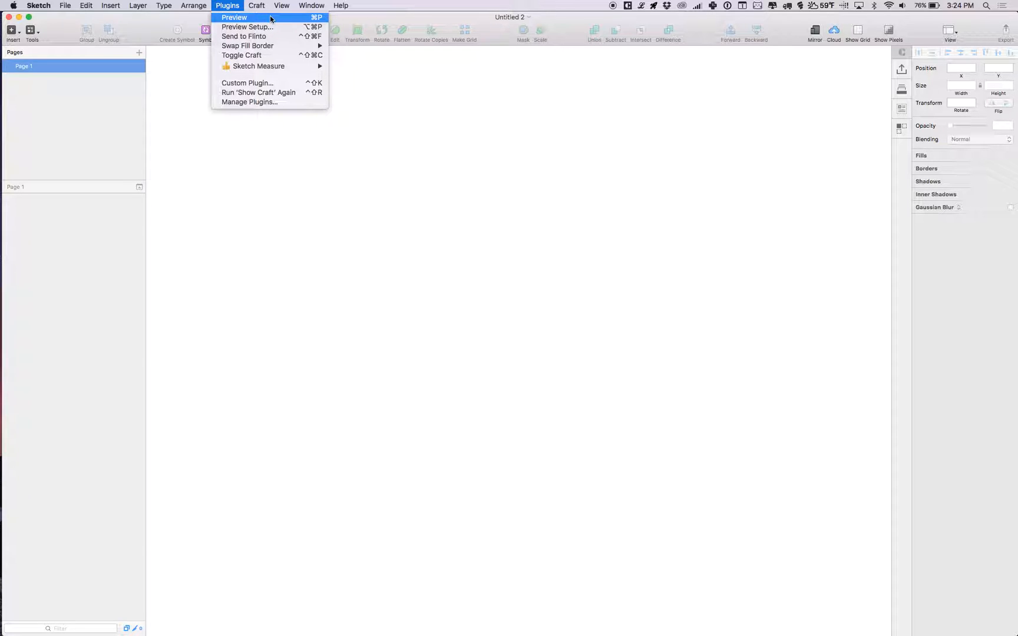
mouse_move(316, 19)
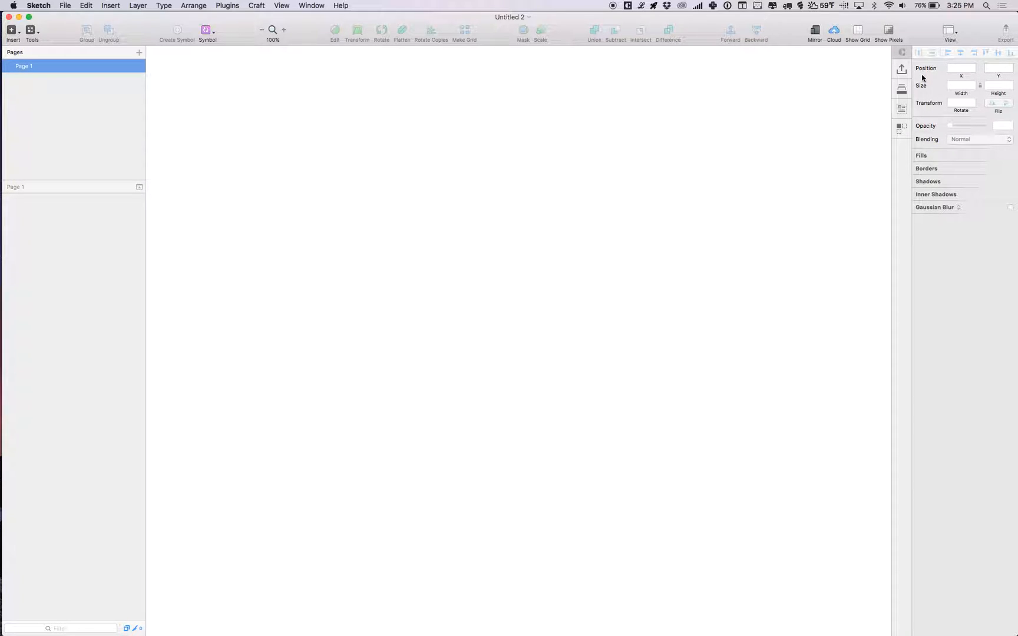
Browse Craft's Sync and Data panels, including the JSON import options, then close the Data panel
left_click(902, 69)
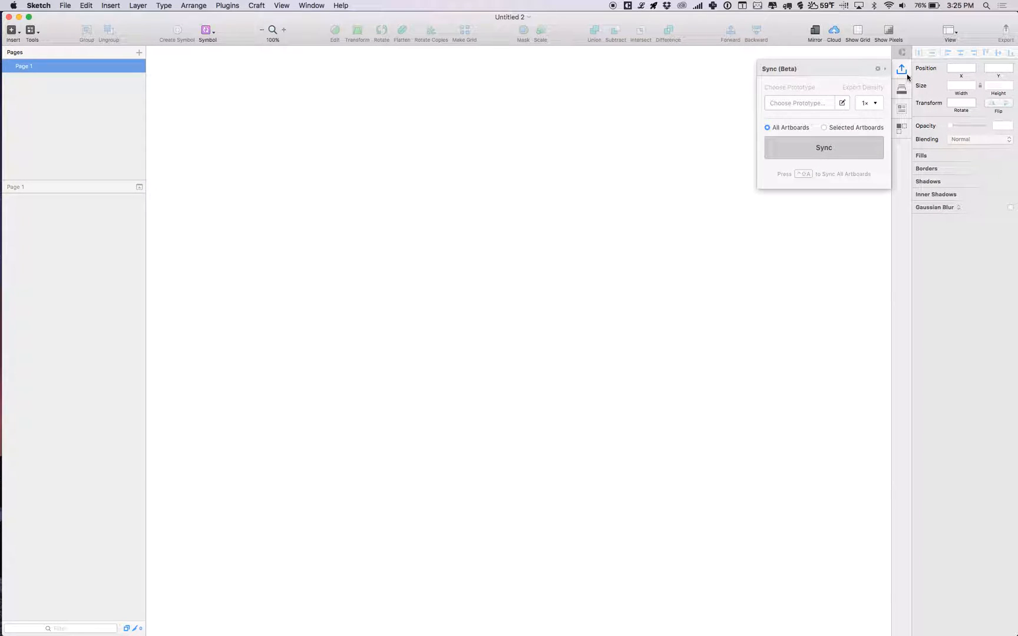
left_click(902, 72)
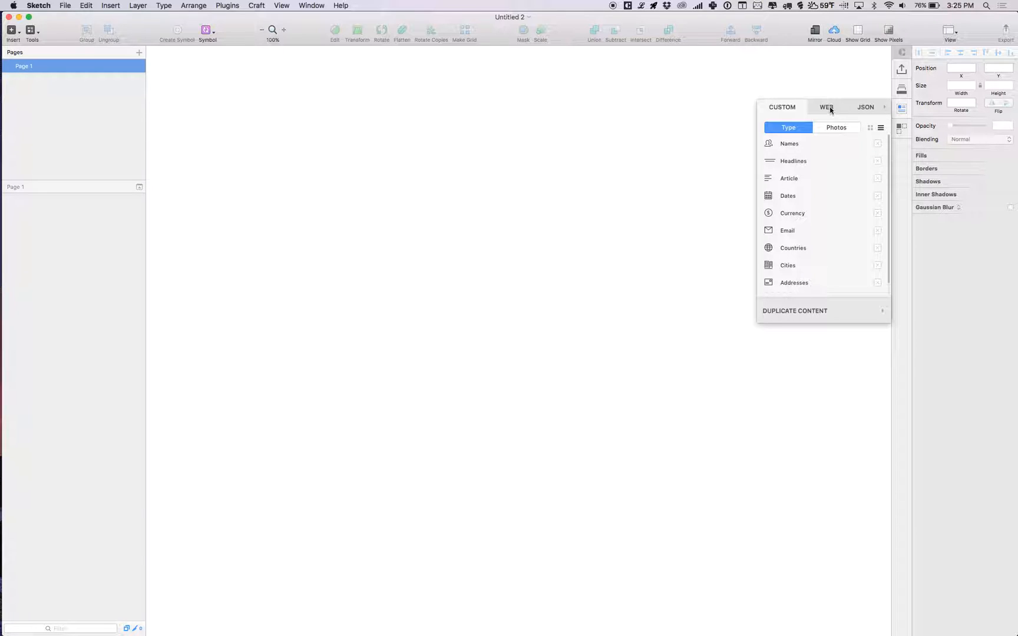
left_click(865, 107)
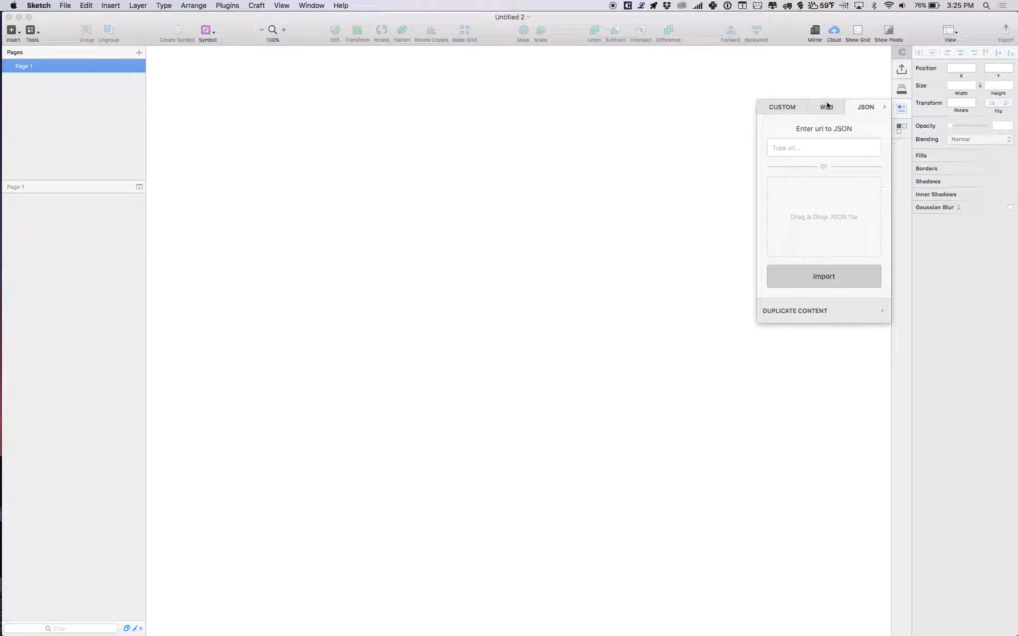
left_click(782, 107)
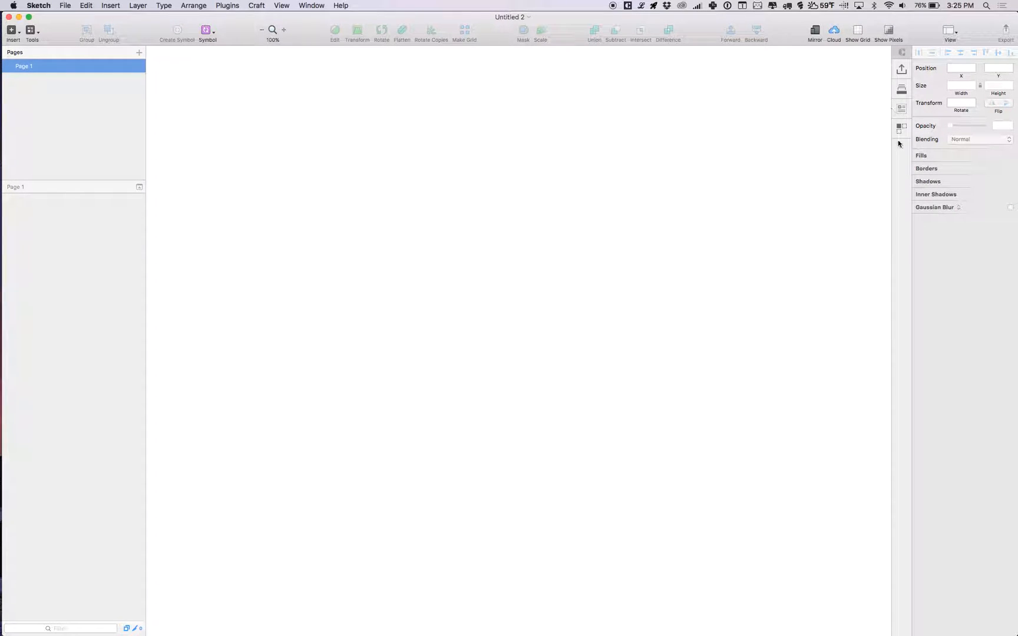
left_click(900, 126)
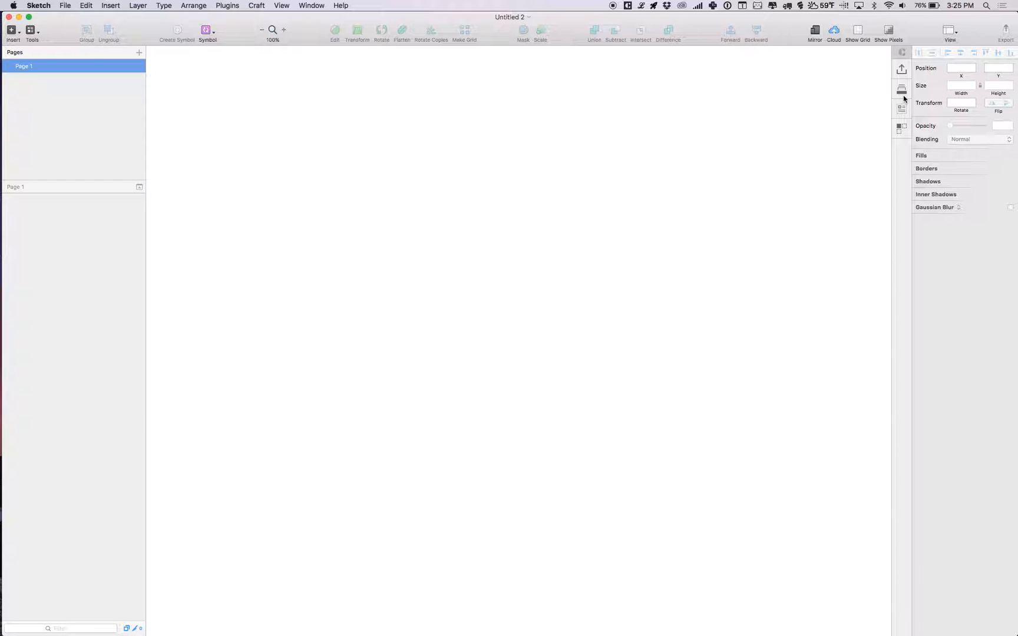
mouse_move(903, 89)
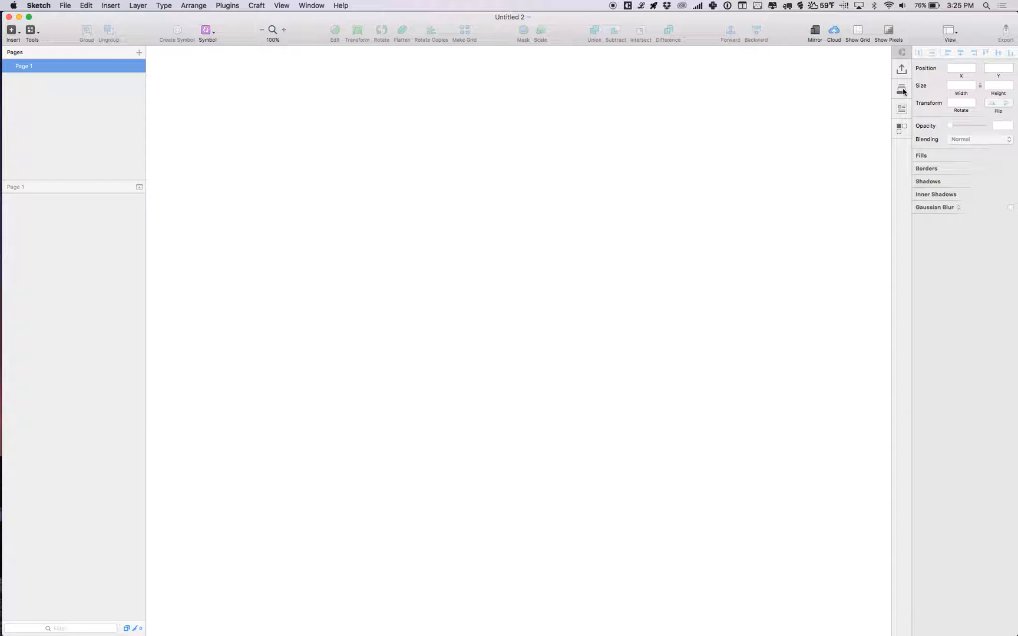
Show the Craft Library panel and start importing an existing library folder
left_click(900, 90)
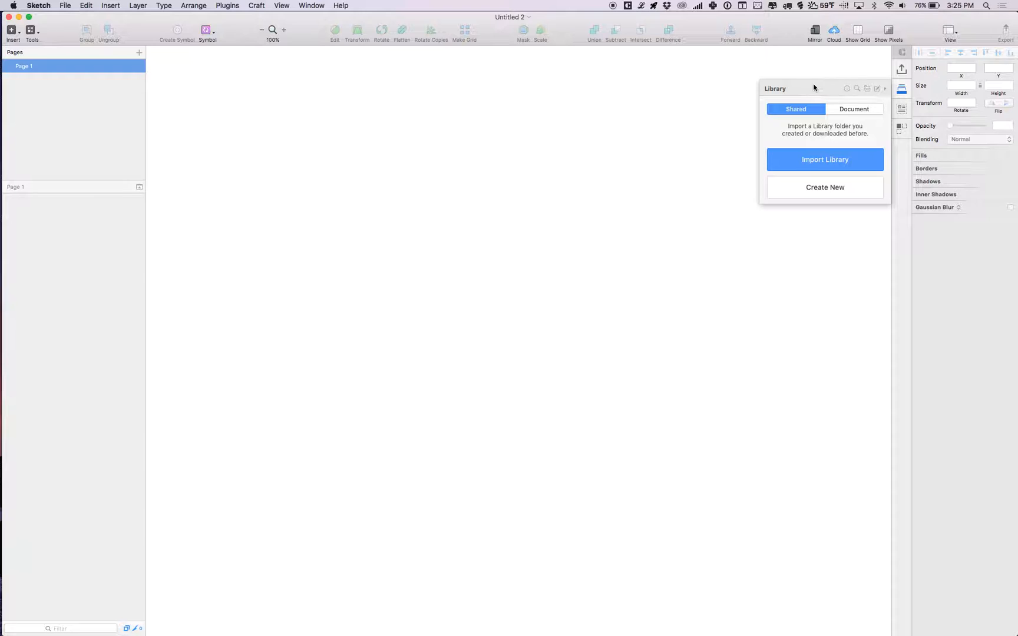
mouse_move(858, 92)
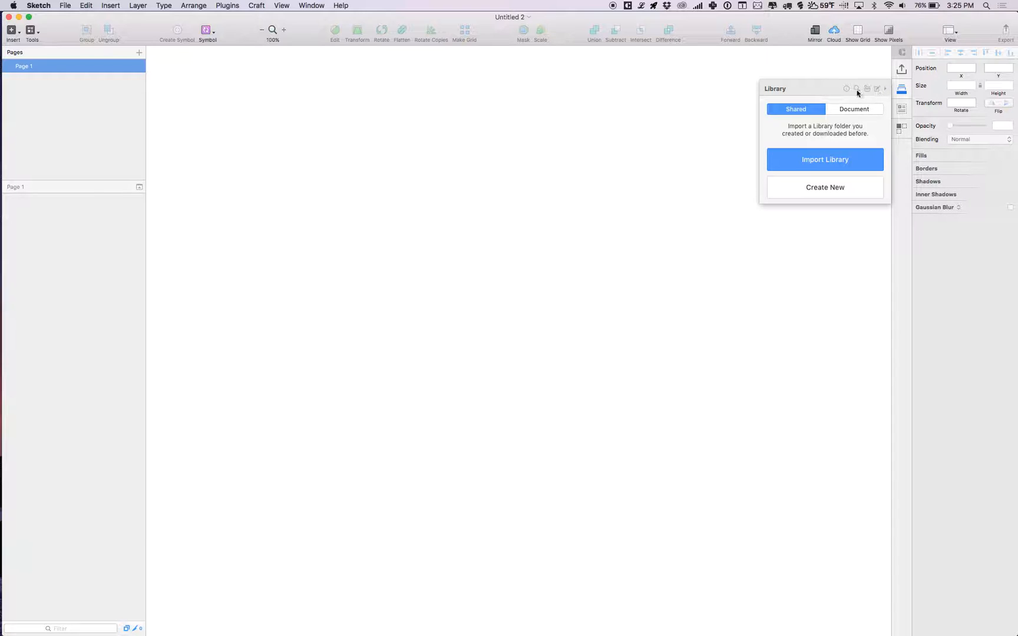
mouse_move(847, 93)
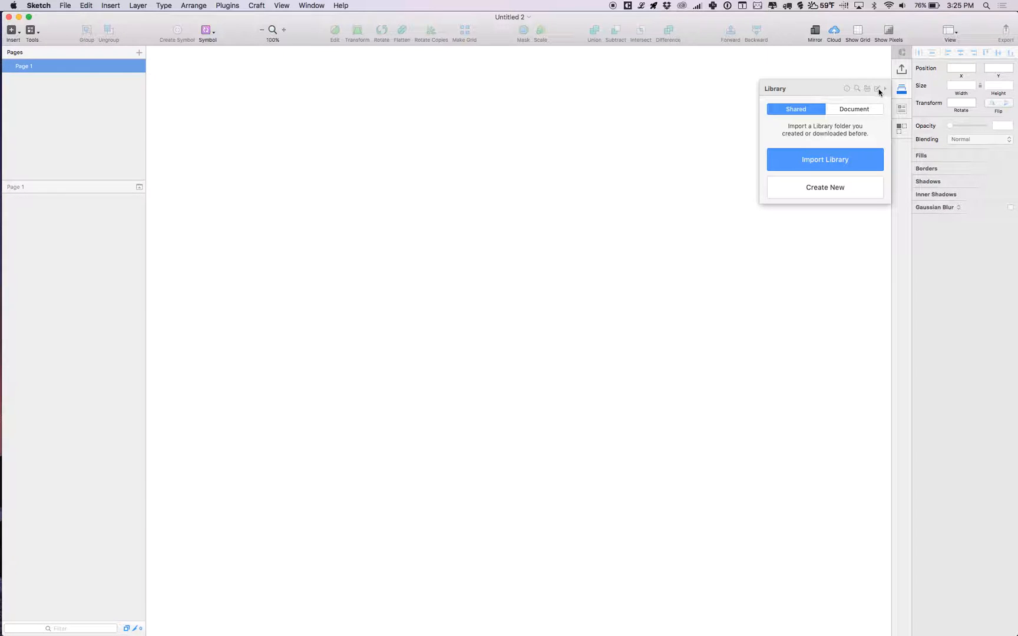
mouse_move(808, 88)
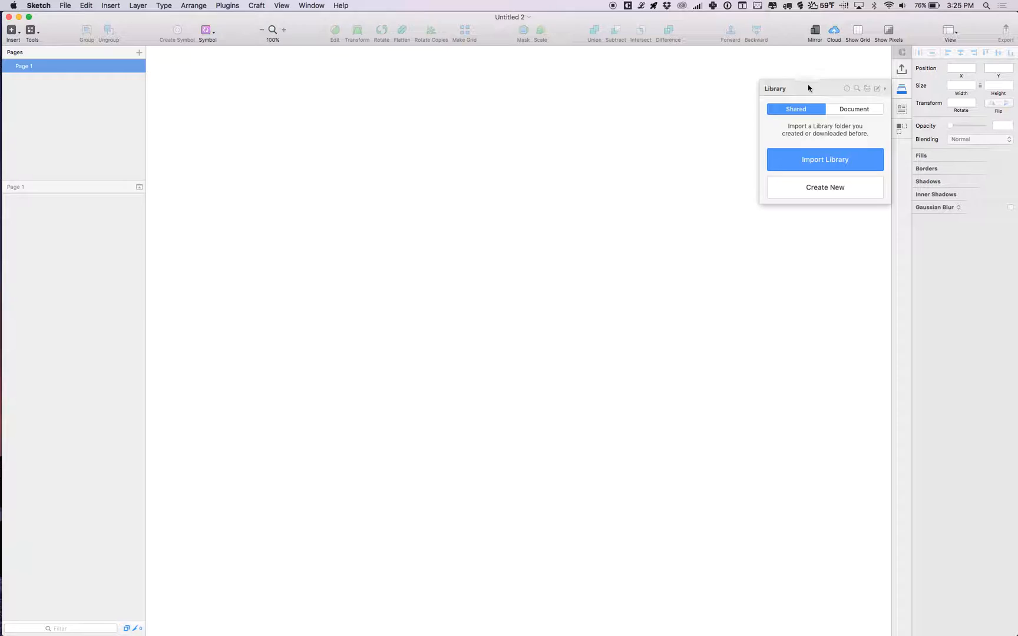
mouse_move(857, 90)
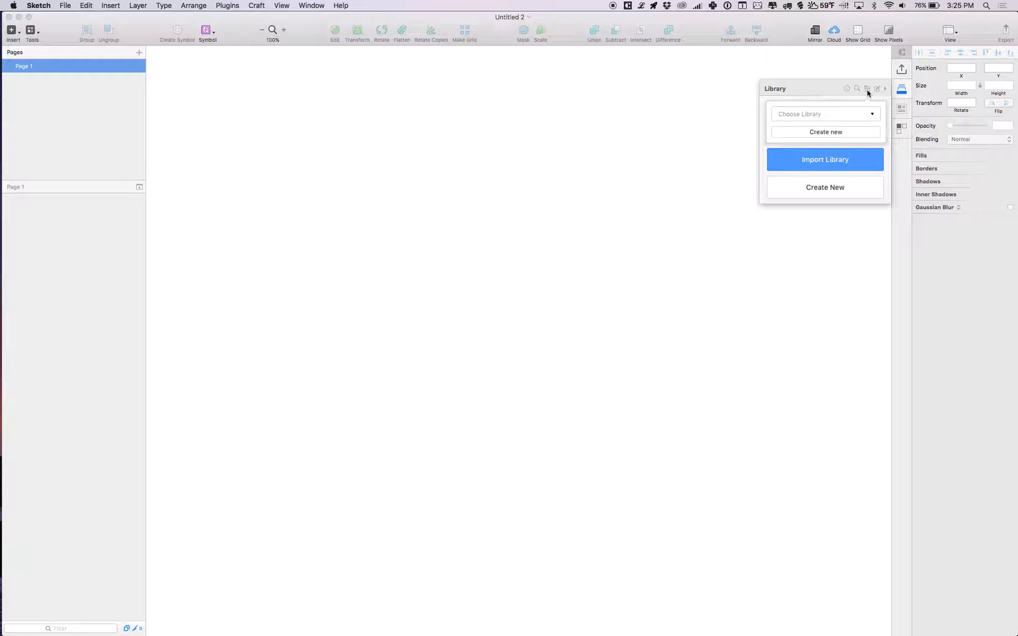
left_click(867, 89)
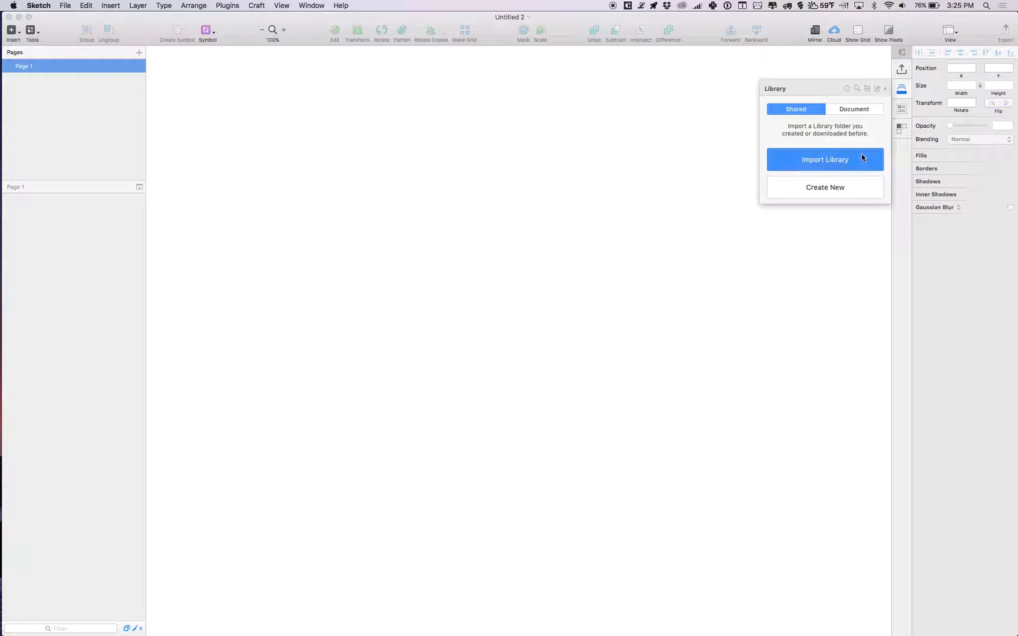
left_click(825, 160)
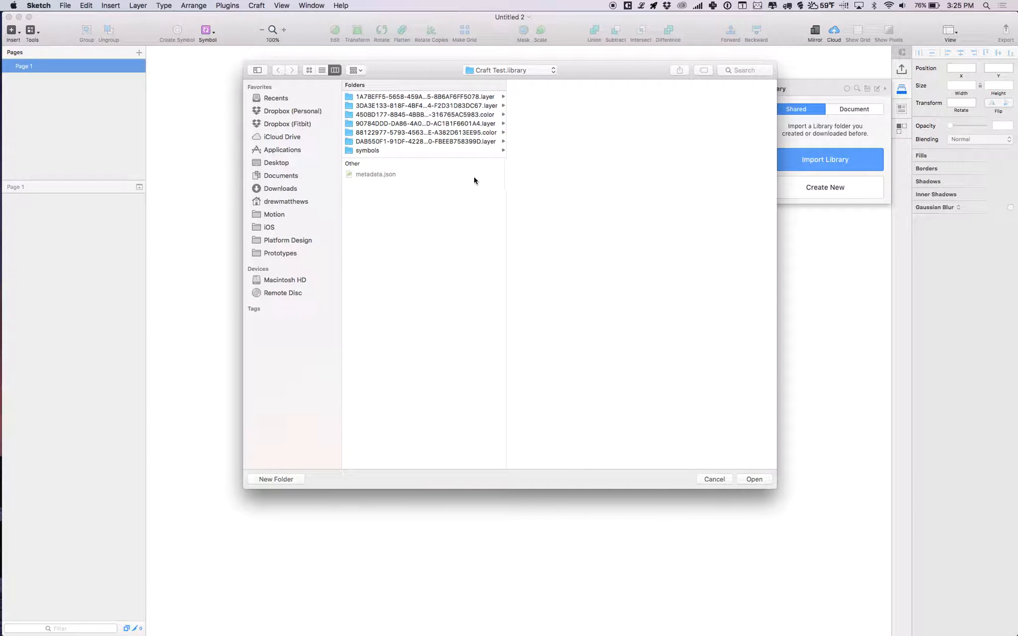
Import Craft Test.library from the Desktop into the Library panel
left_click(275, 163)
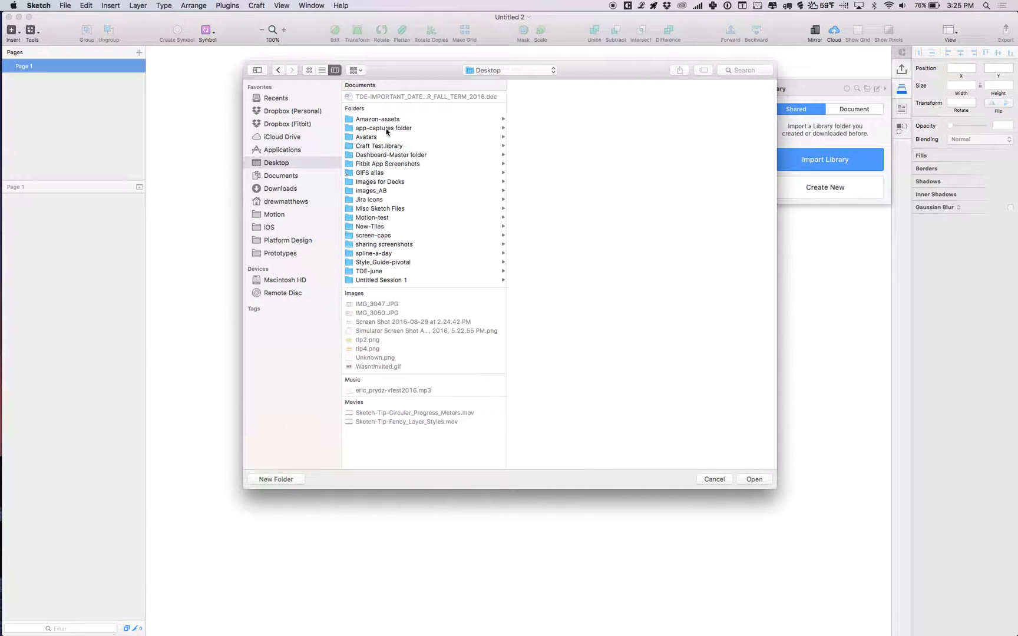
left_click(380, 146)
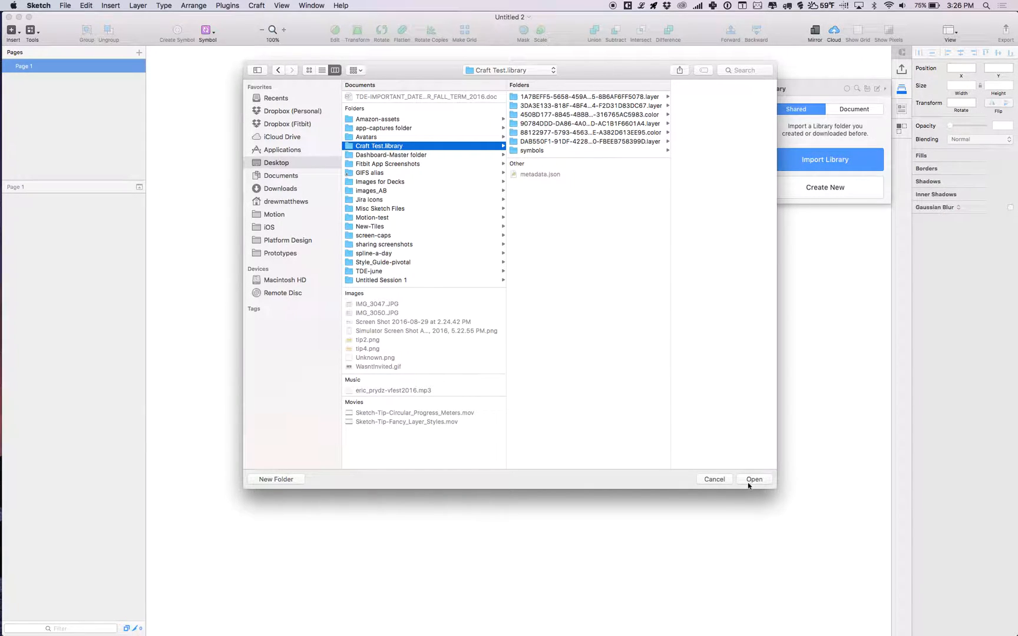
left_click(753, 479)
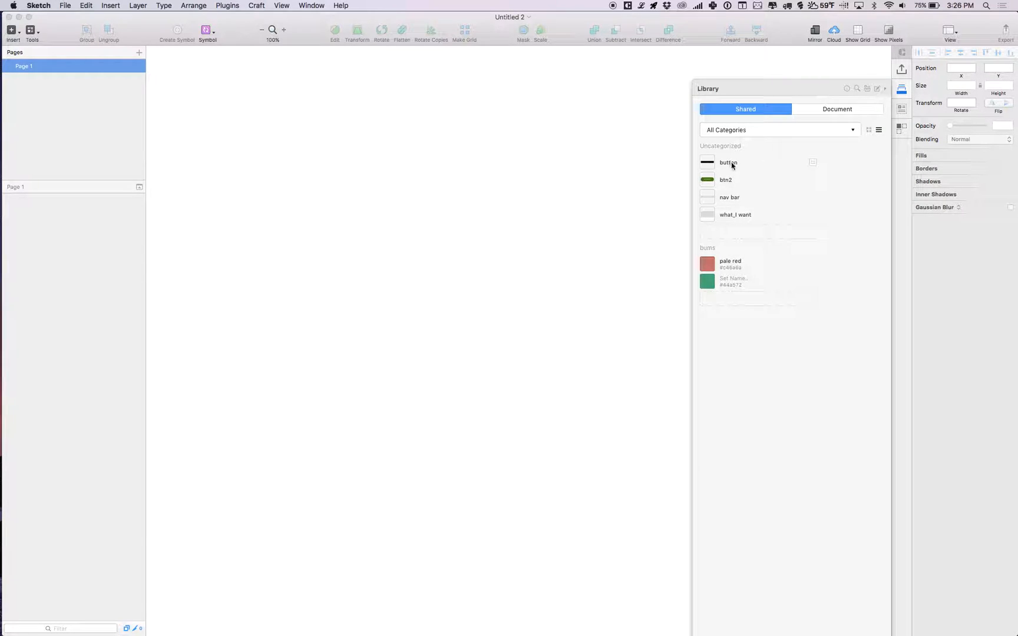
mouse_move(746, 164)
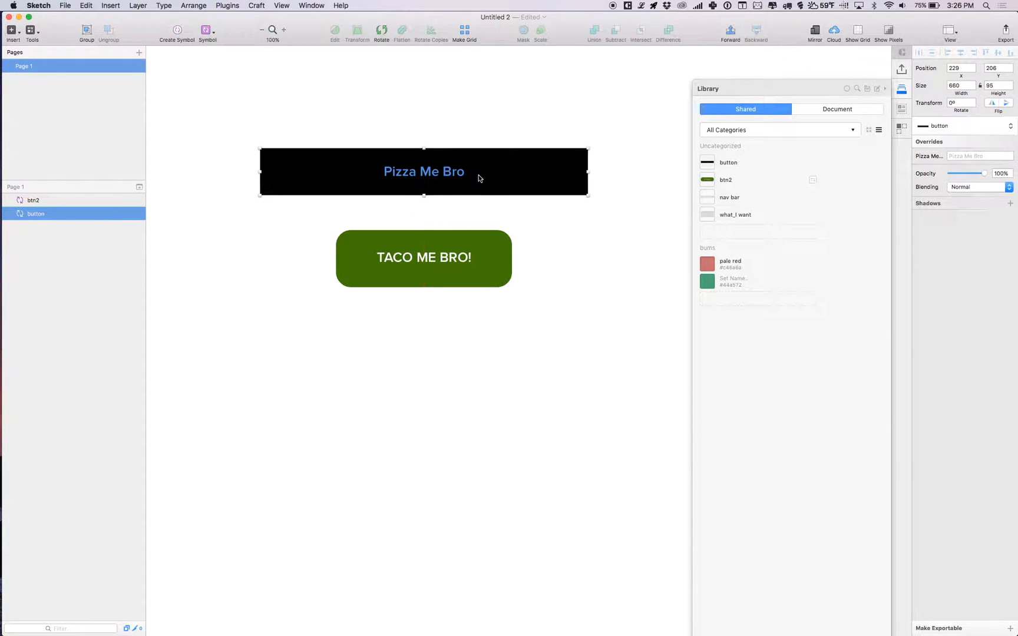
mouse_move(483, 138)
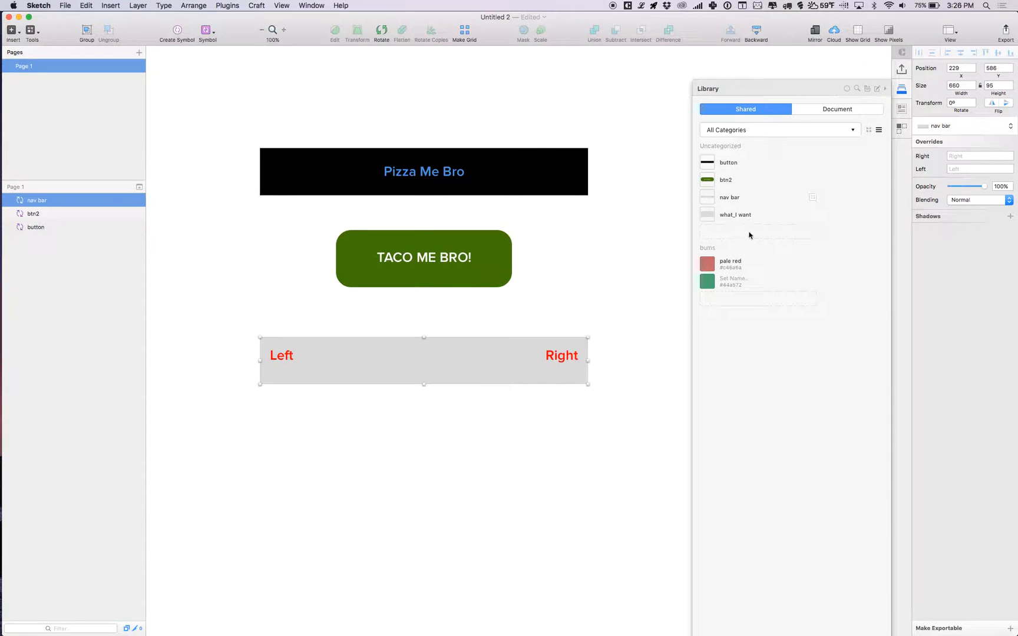
Drag the button and nav bar symbols from the library onto the canvas
left_click_drag(728, 198, 442, 499)
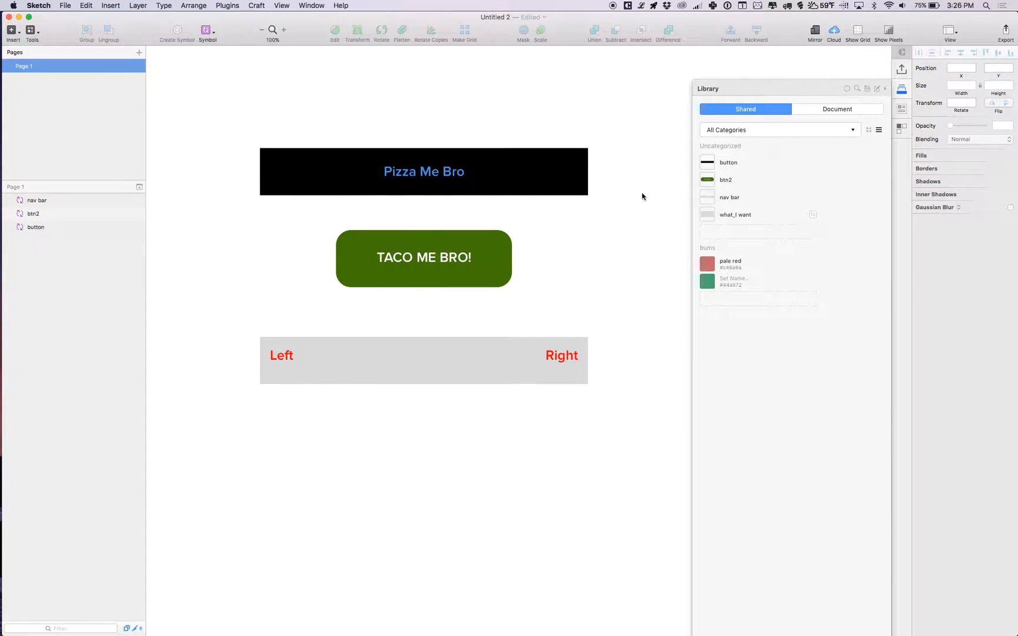
mouse_move(628, 190)
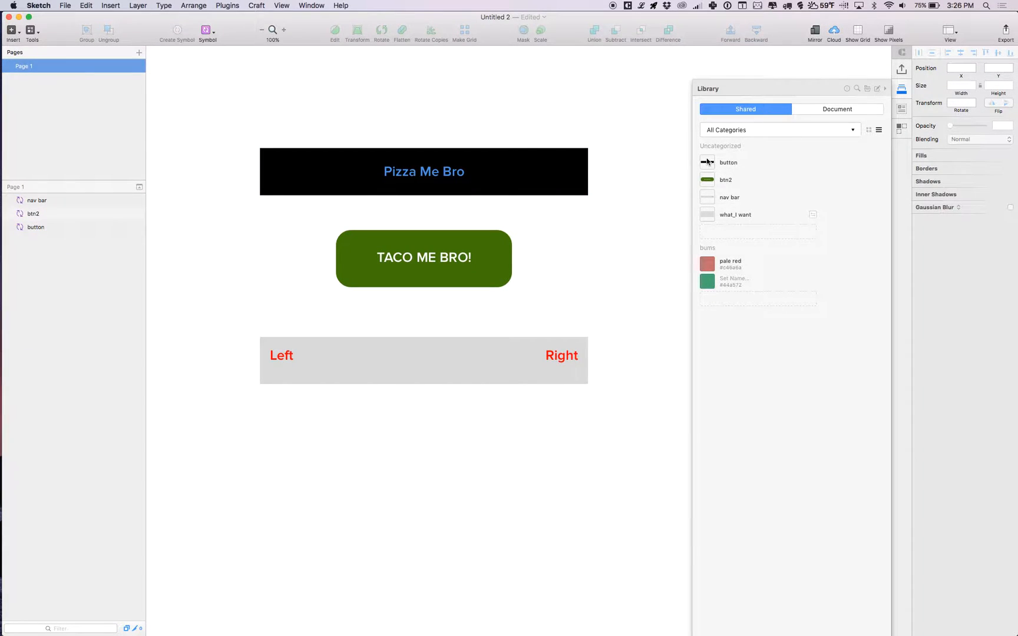
left_click_drag(727, 162, 417, 234)
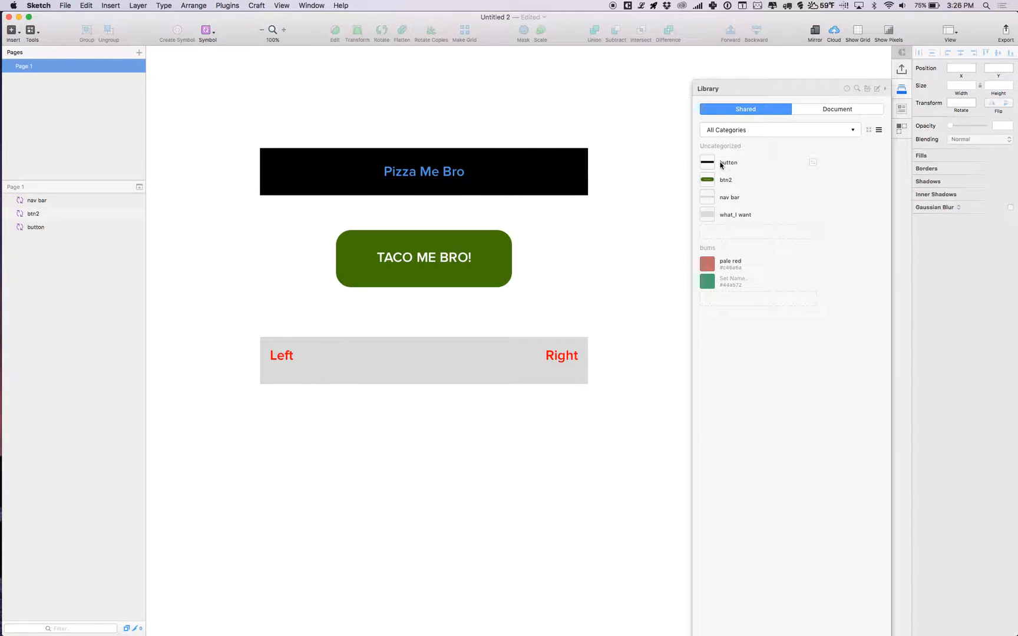
mouse_move(603, 198)
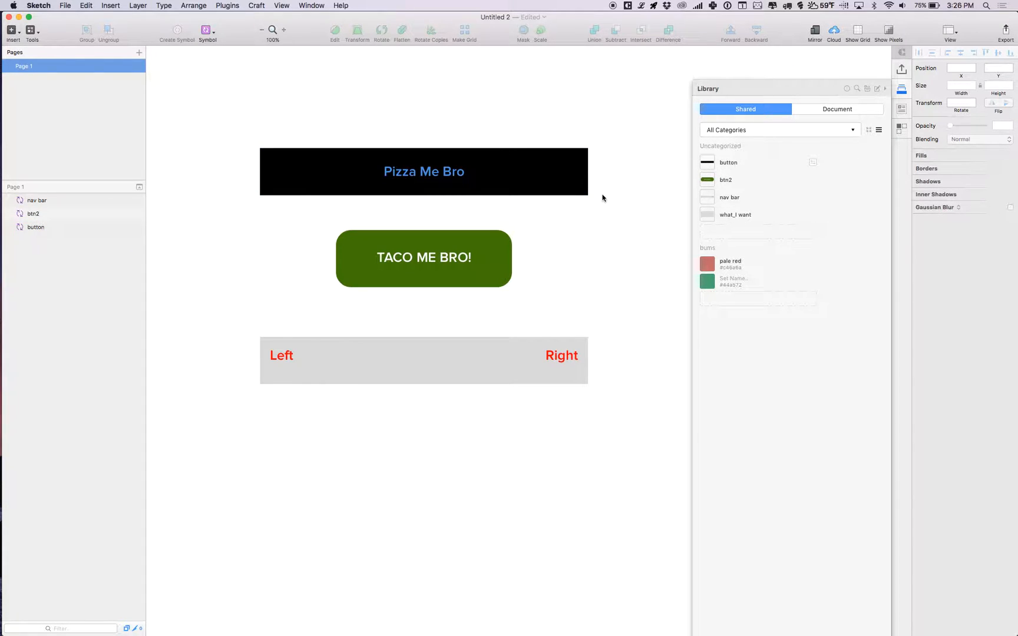
Select the Pizza Me Bro button and adjust its width
left_click(424, 172)
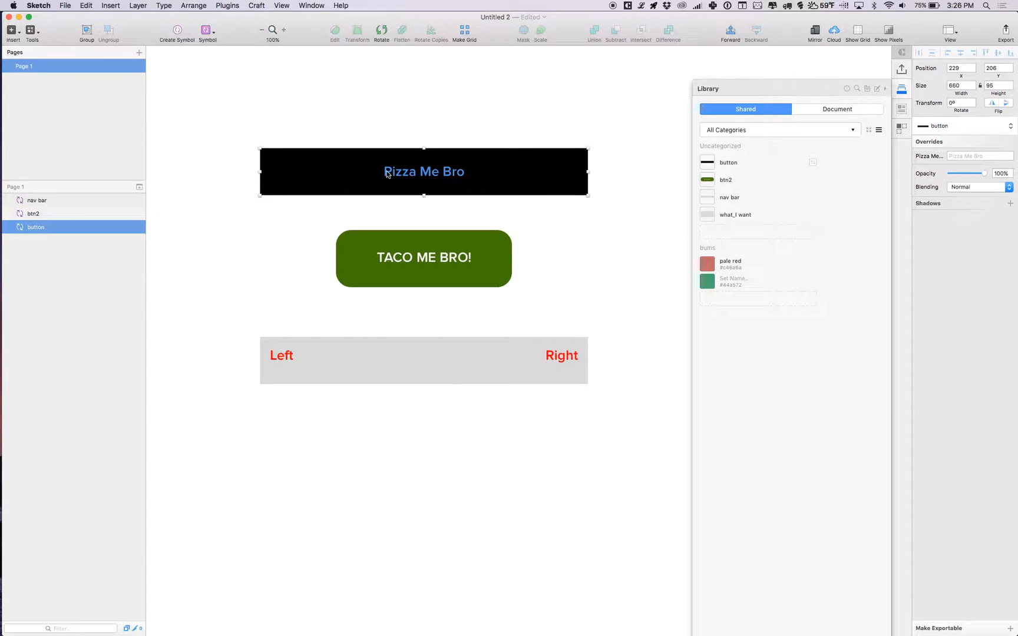
left_click_drag(587, 172, 571, 179)
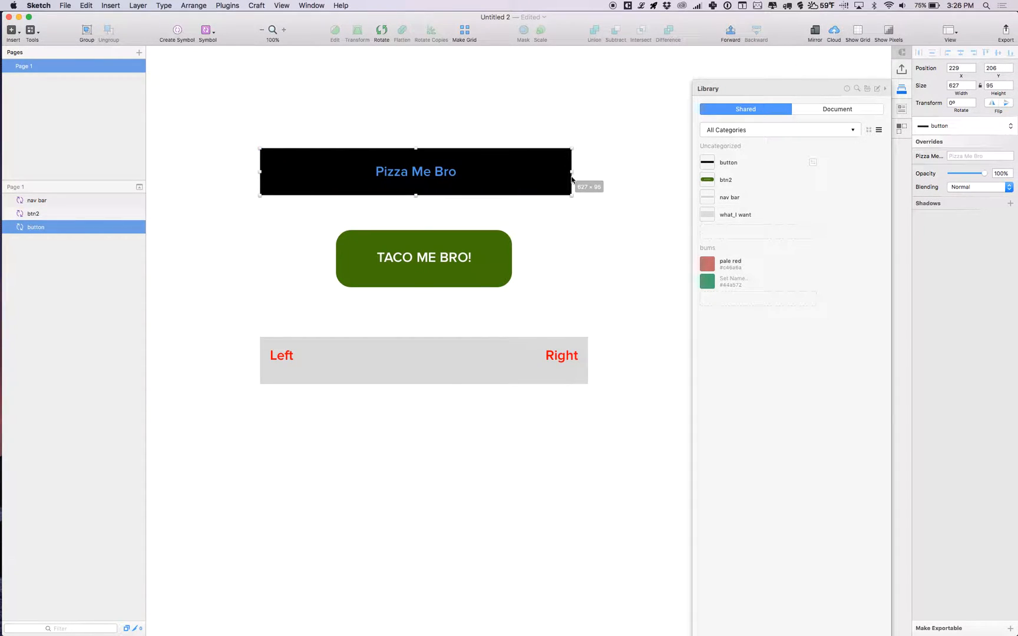
left_click_drag(570, 172, 587, 172)
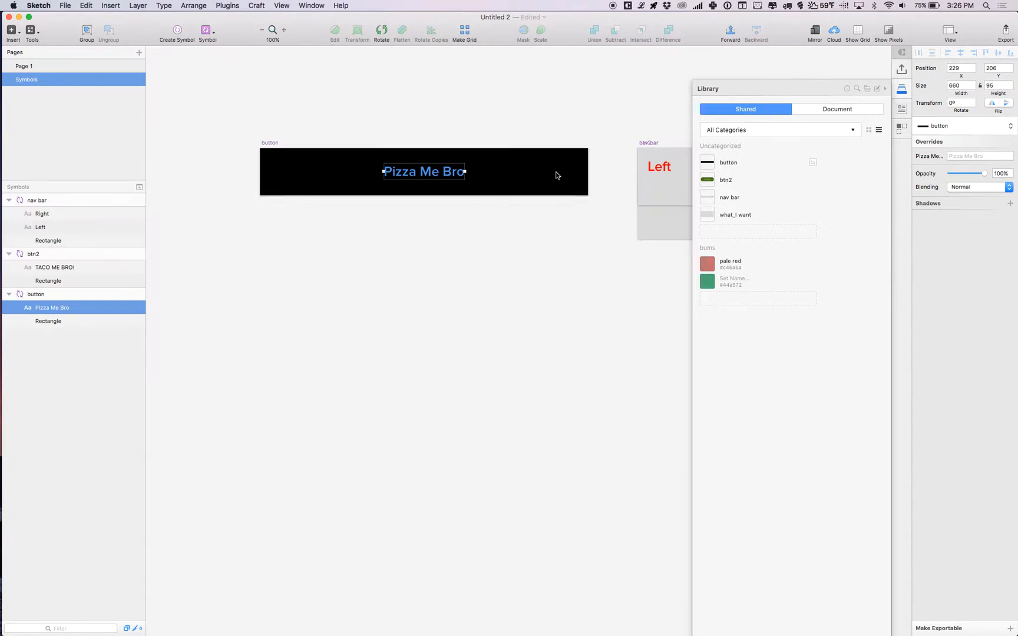
Give the button's Rectangle a red FF0000 fill and radius 10, then return to Page 1
left_click(48, 321)
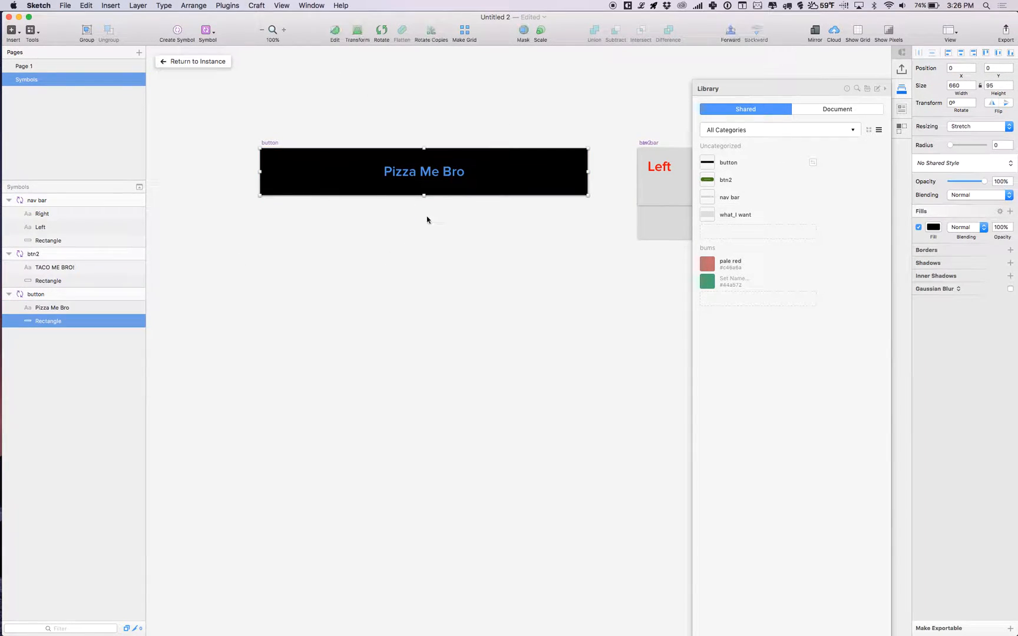
left_click(933, 227)
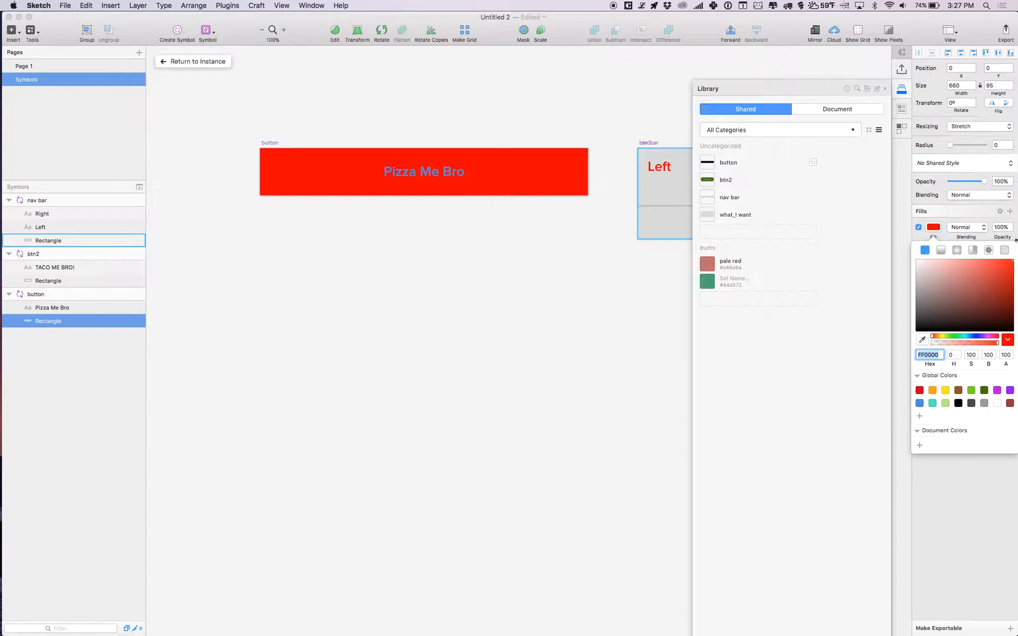
left_click(47, 308)
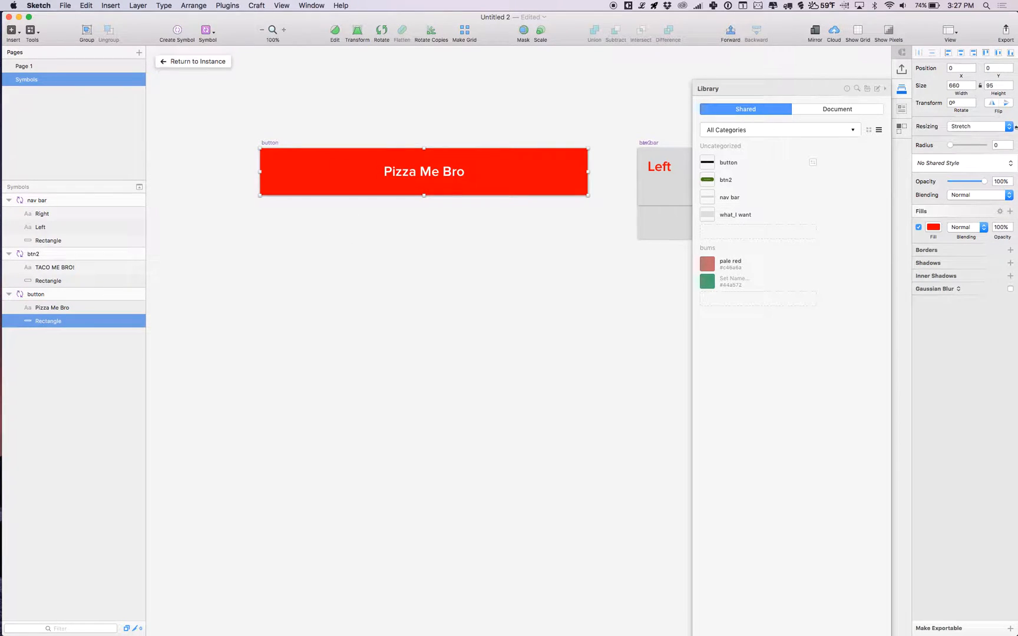
left_click_drag(951, 145, 964, 145)
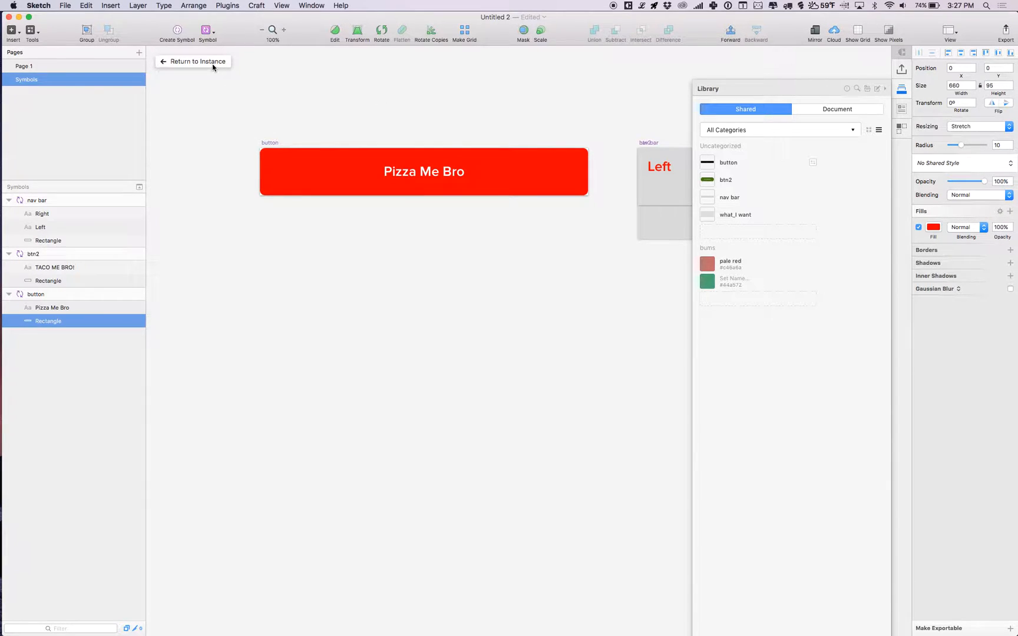
left_click(197, 61)
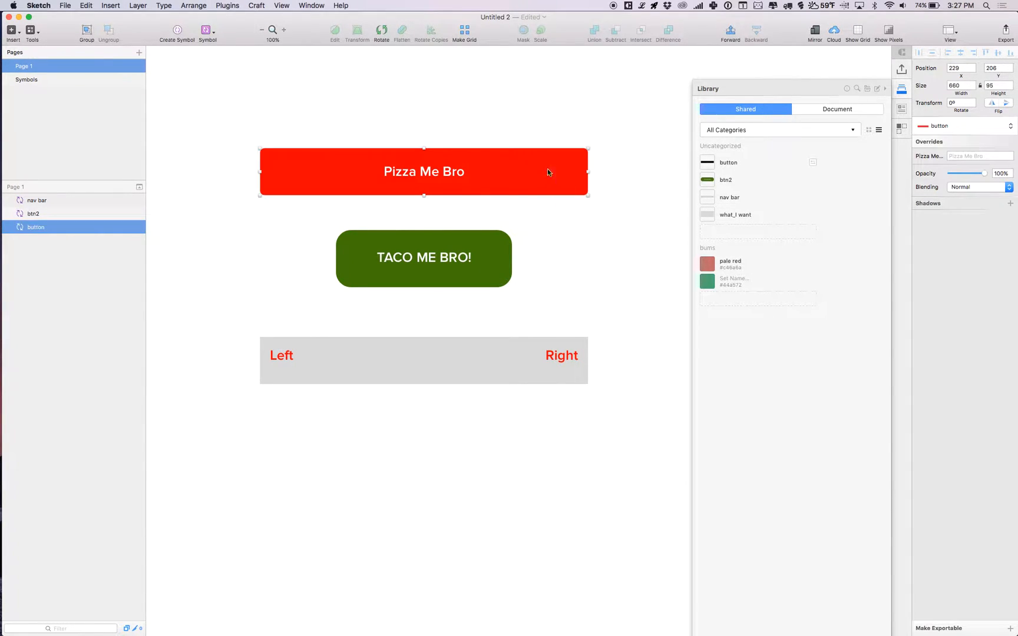
mouse_move(734, 164)
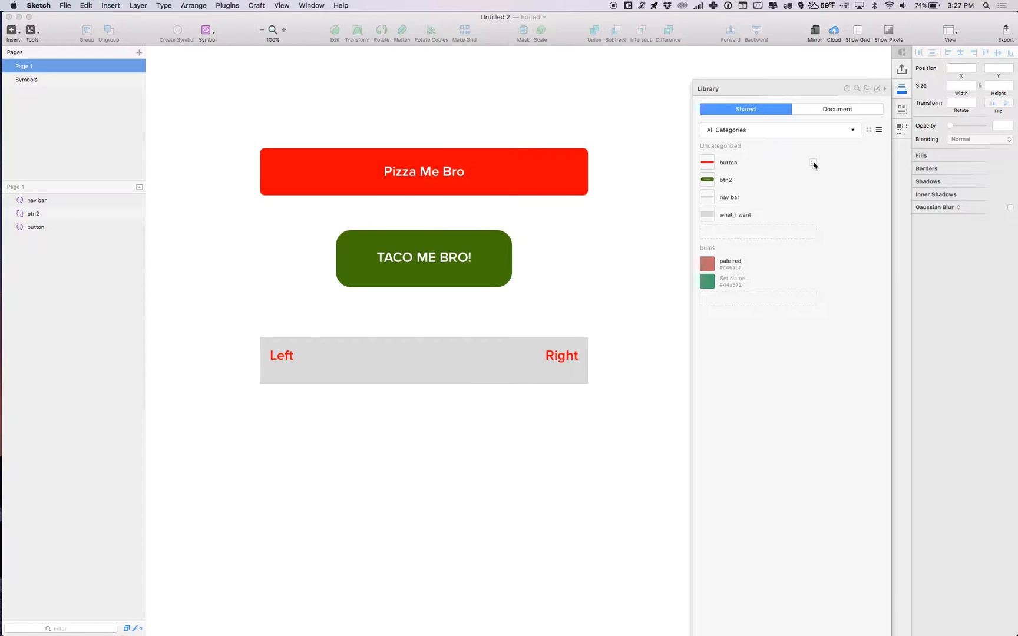
Add a third Pizza Me Bro button and stack it evenly above the other two
left_click_drag(728, 162, 426, 102)
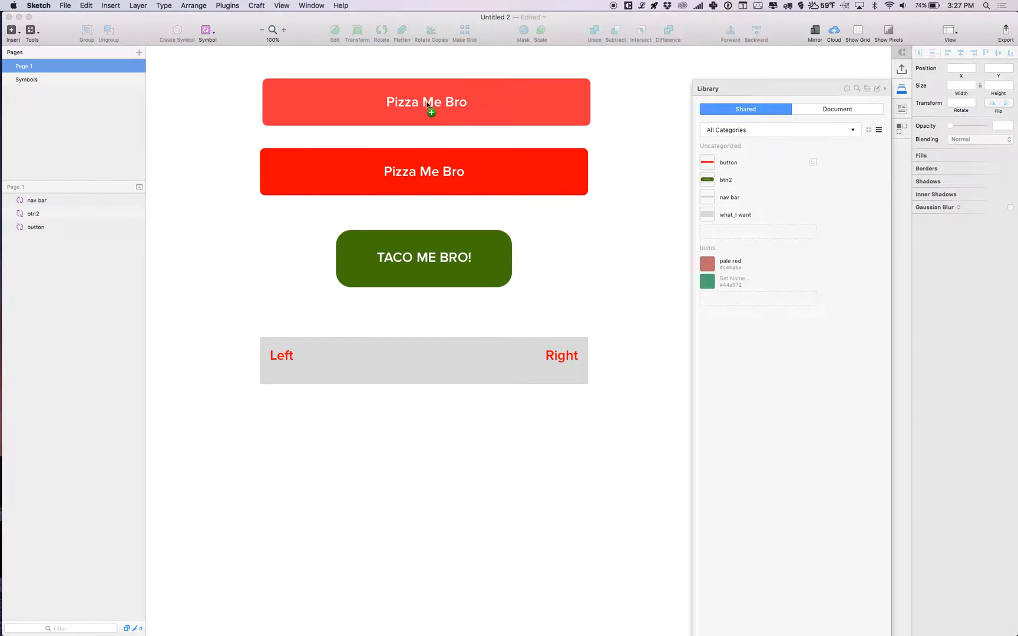
left_click(424, 103)
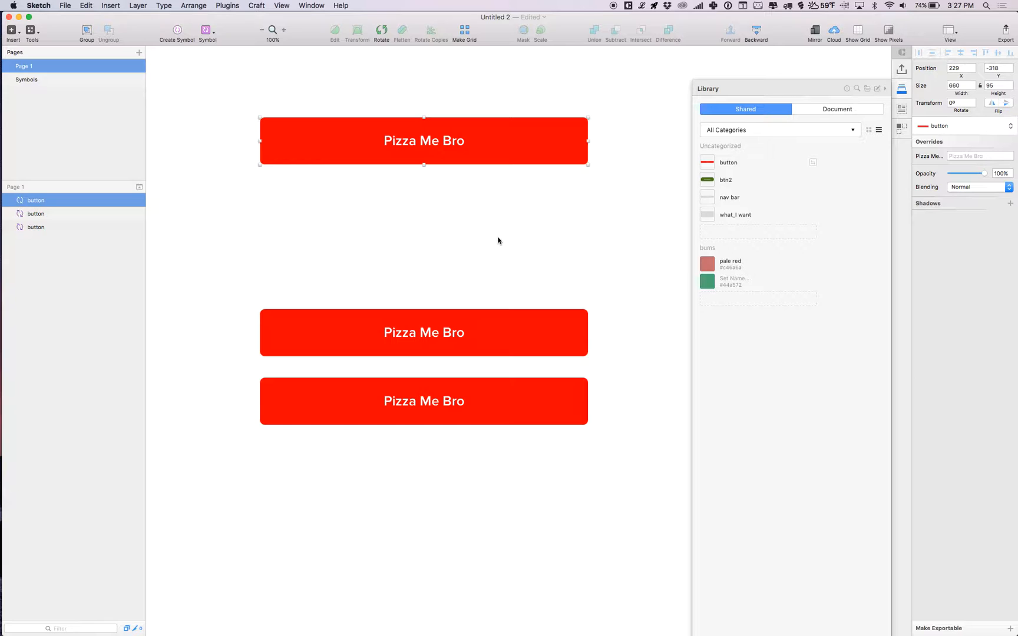
left_click_drag(423, 140, 423, 251)
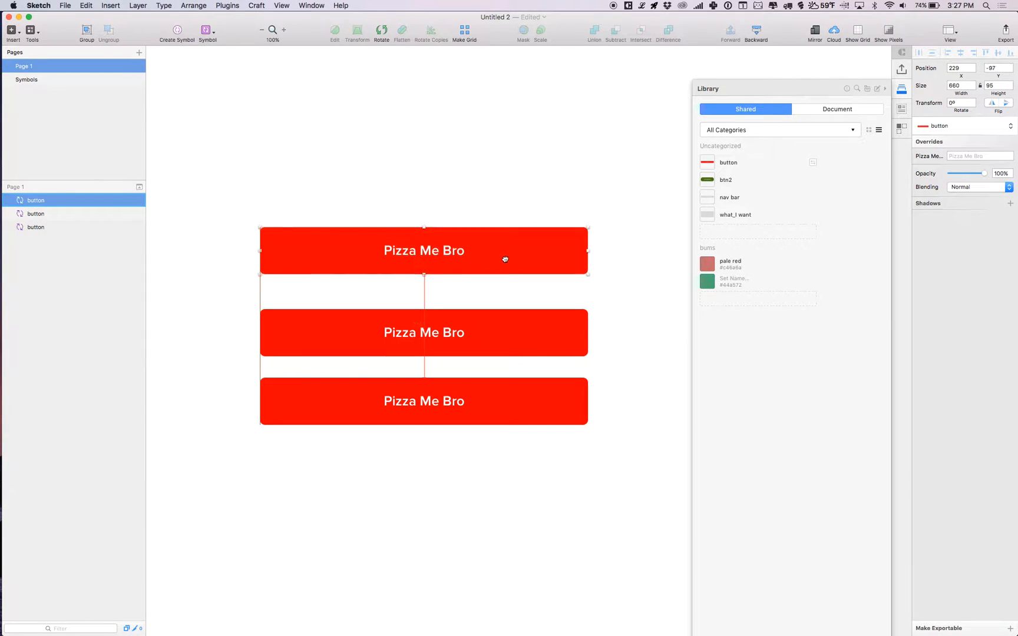
left_click(612, 232)
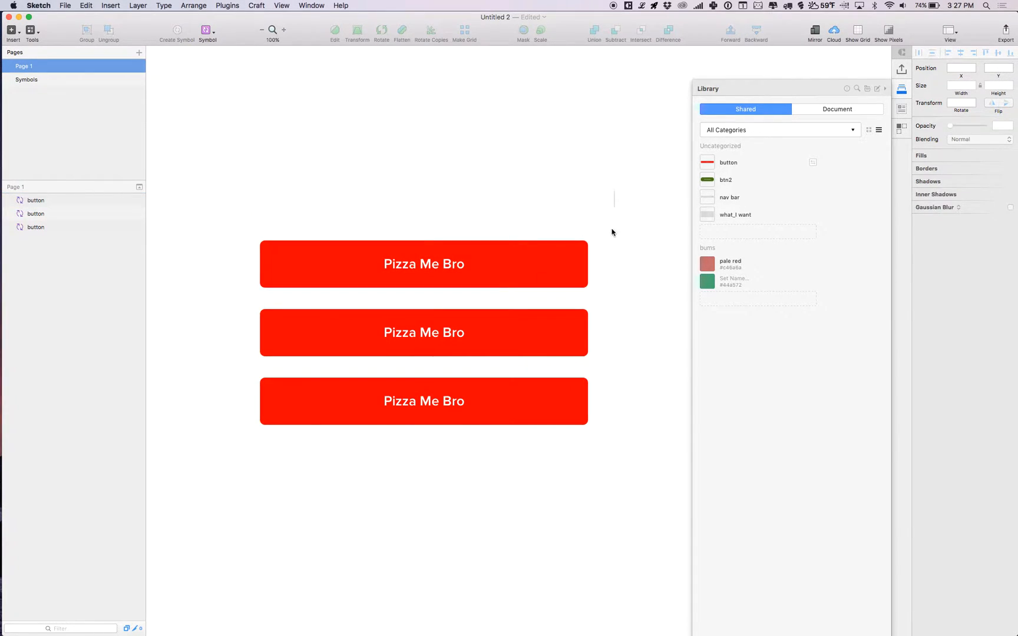
mouse_move(532, 430)
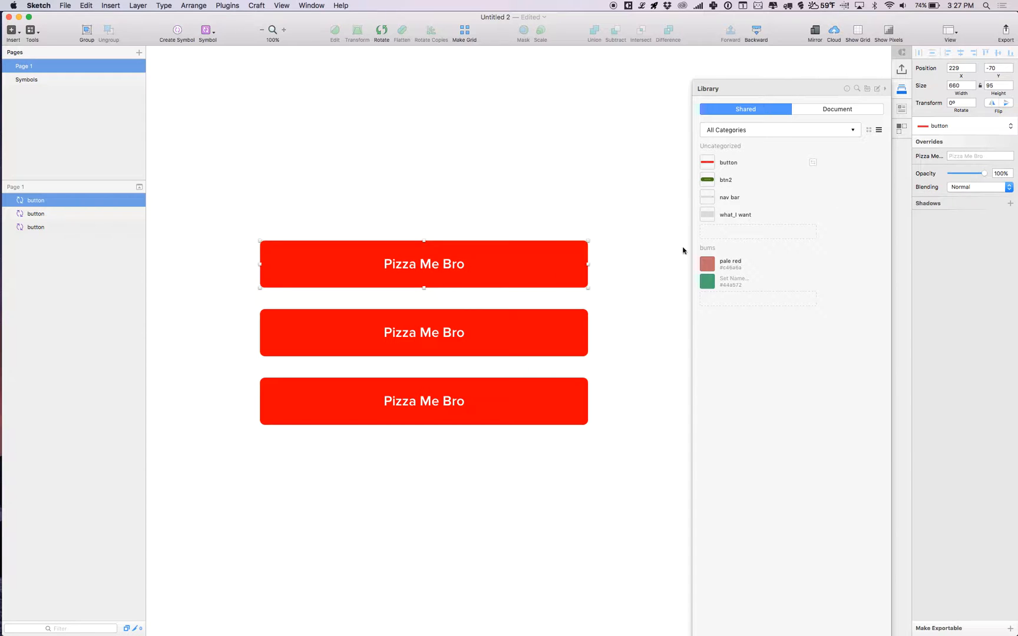
Override the first button's label to Taco Me Bro and the second to Burger Me Bro
left_click(975, 155)
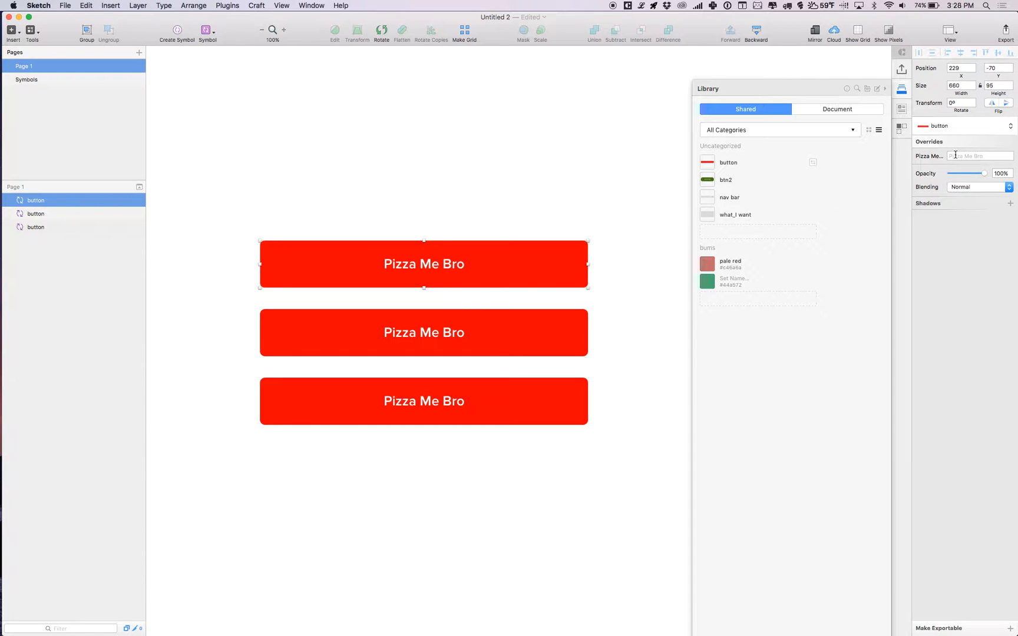
type("Taco Me Bro")
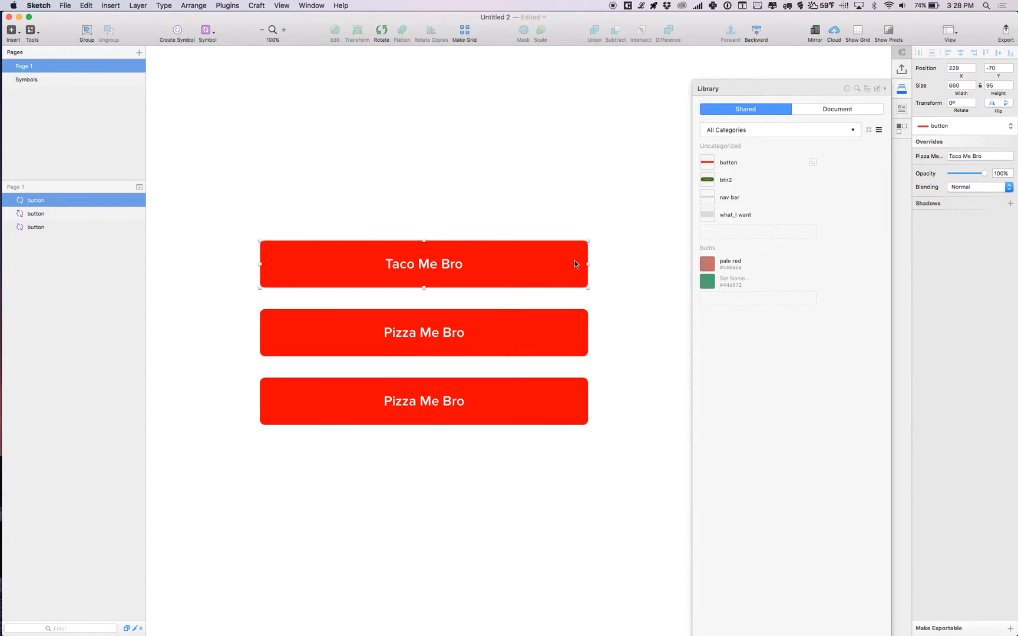
left_click(424, 333)
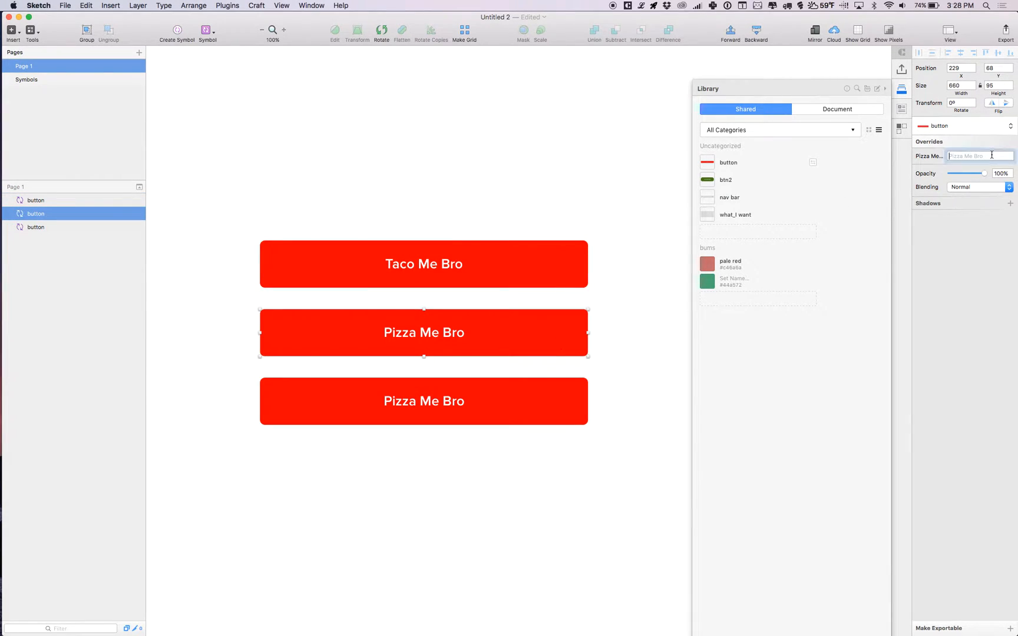
type("Burger")
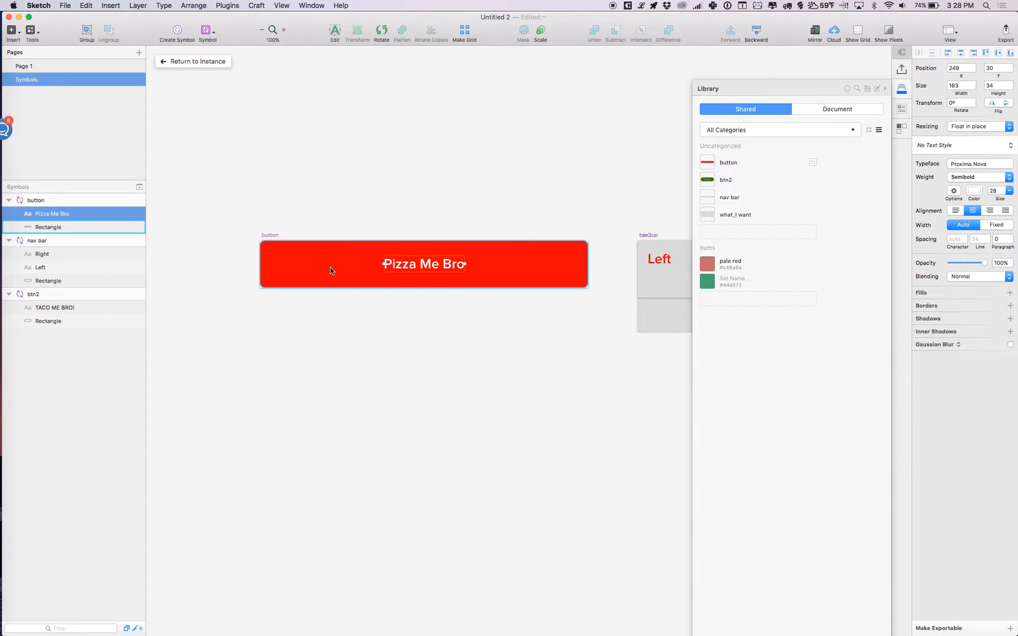
Apply the pale red library colour to the symbol's Rectangle and return to the instances
left_click(48, 228)
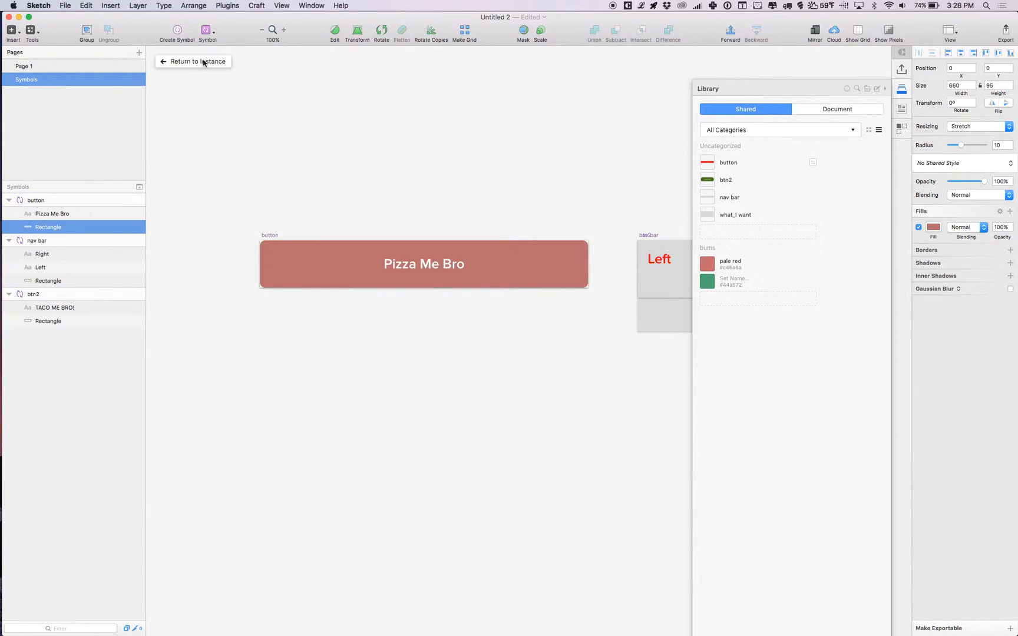
left_click(198, 61)
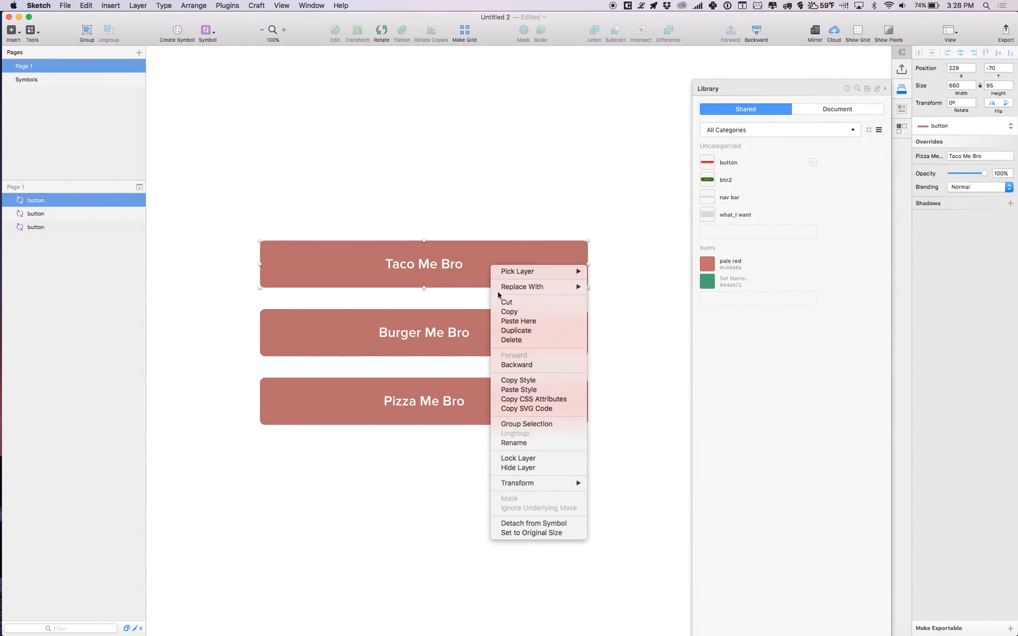
left_click(655, 249)
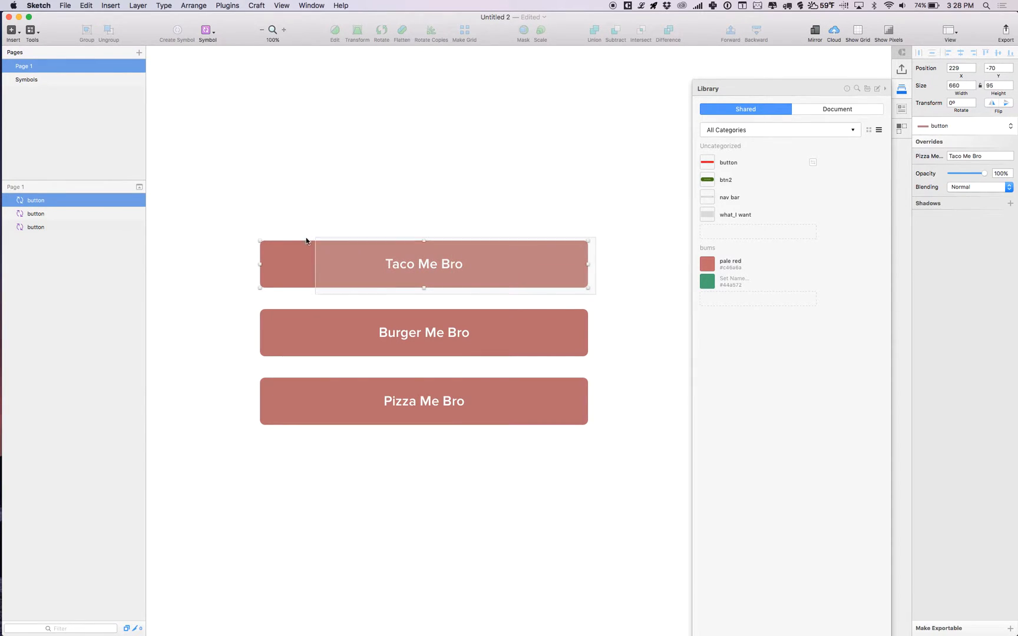
Clear the text overrides so all three instances read Pizza Me Bro
left_click(398, 174)
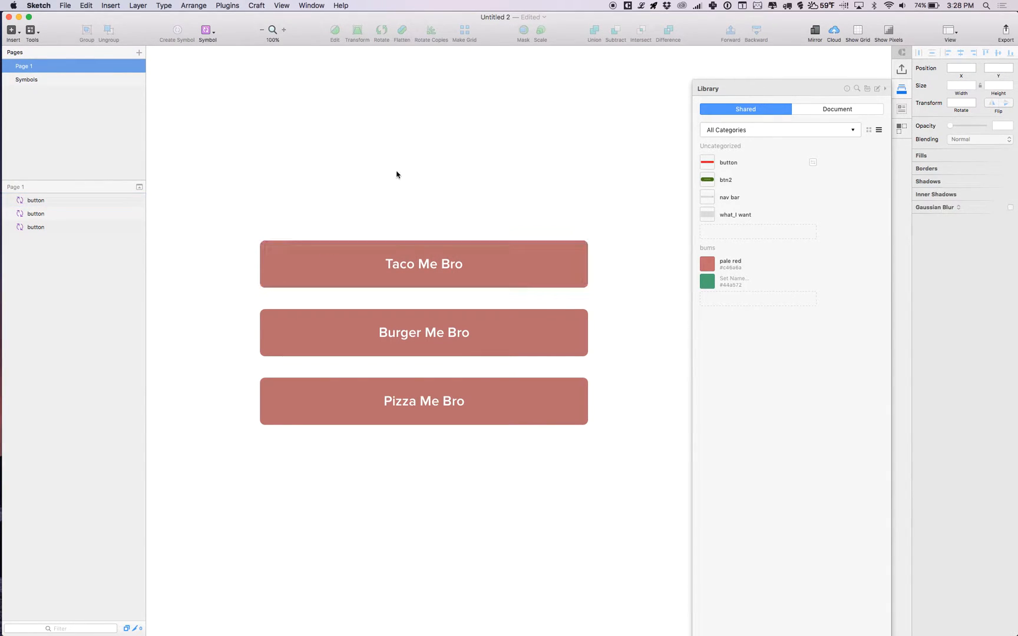
left_click(424, 264)
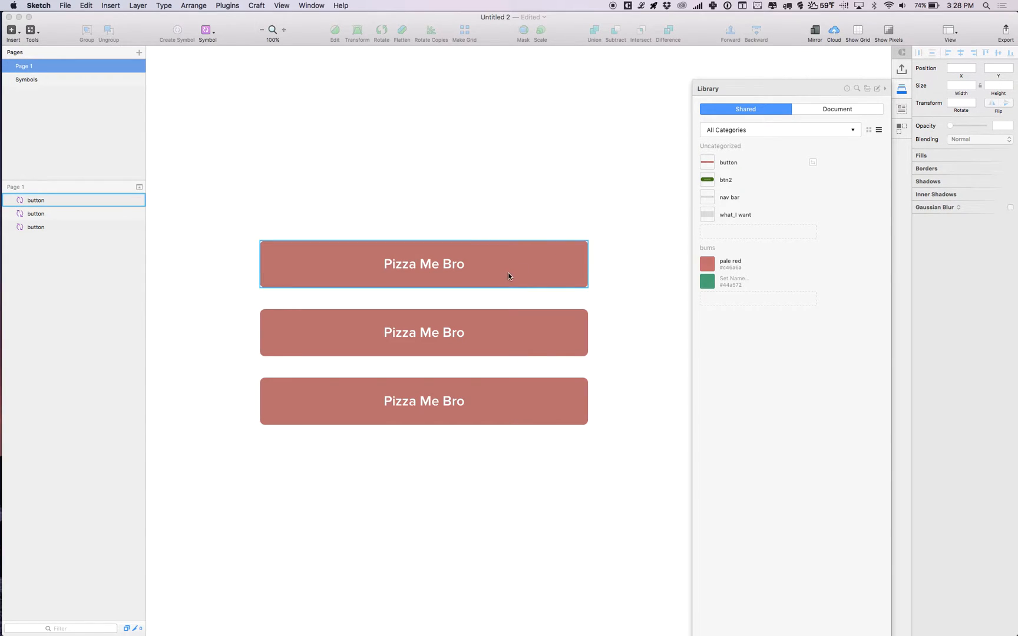
left_click(424, 264)
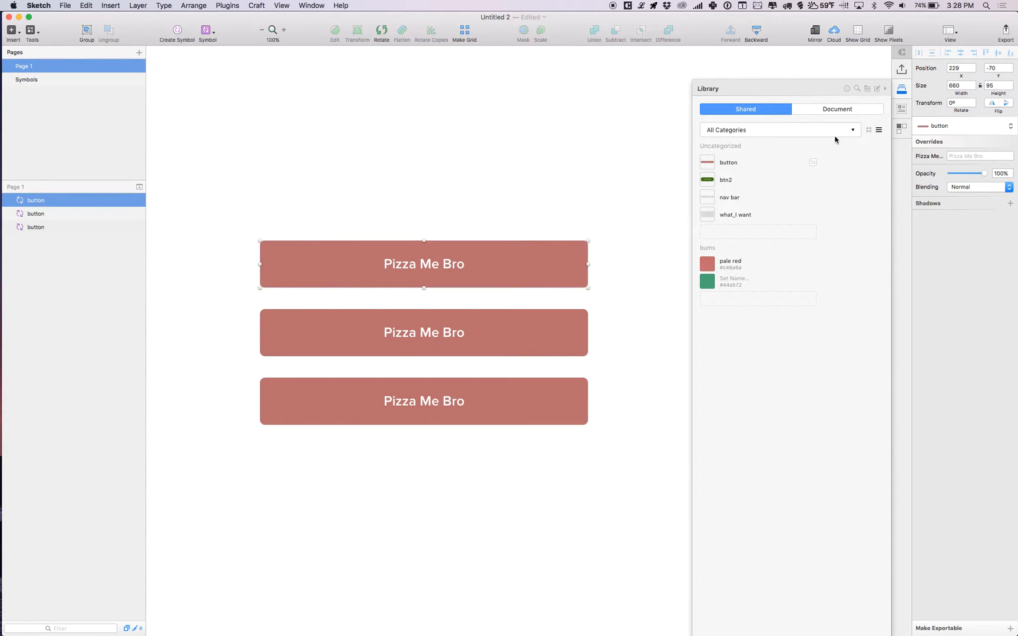
Select all three Pizza Me Bro instances and list the Craft library categories (All Categories, Uncategorized, bums)
left_click(633, 243)
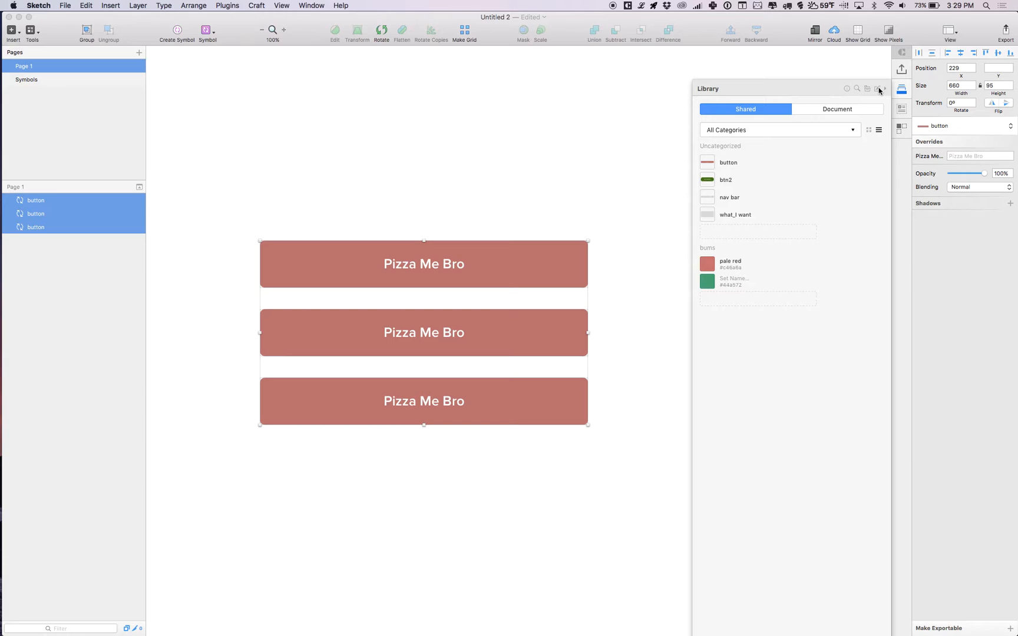
left_click(778, 129)
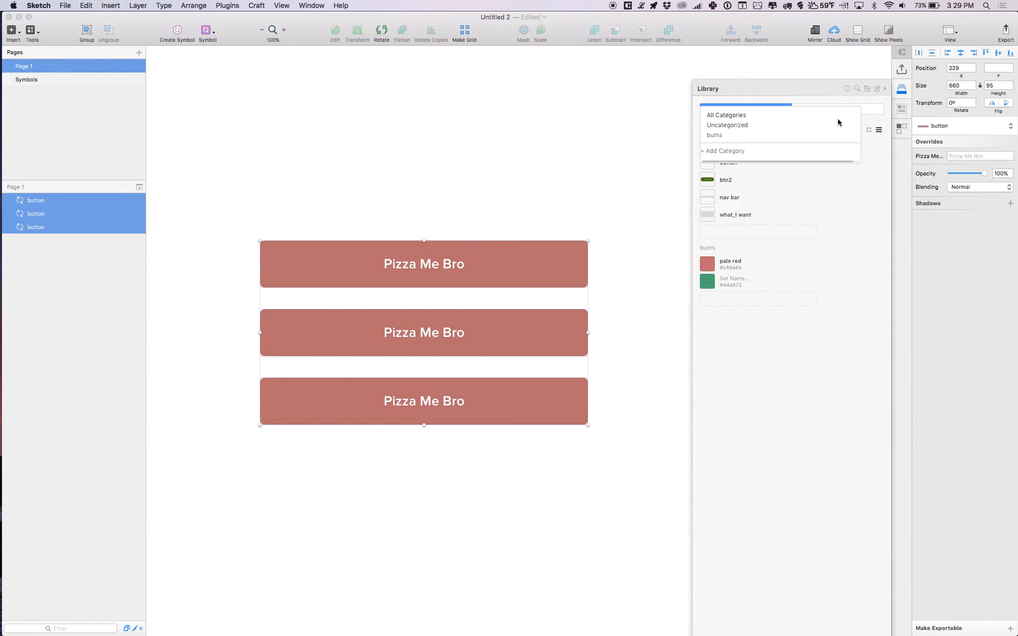
Create a new Layers-type library category named 'Buttons' holding the button and btn2 symbols
left_click(723, 151)
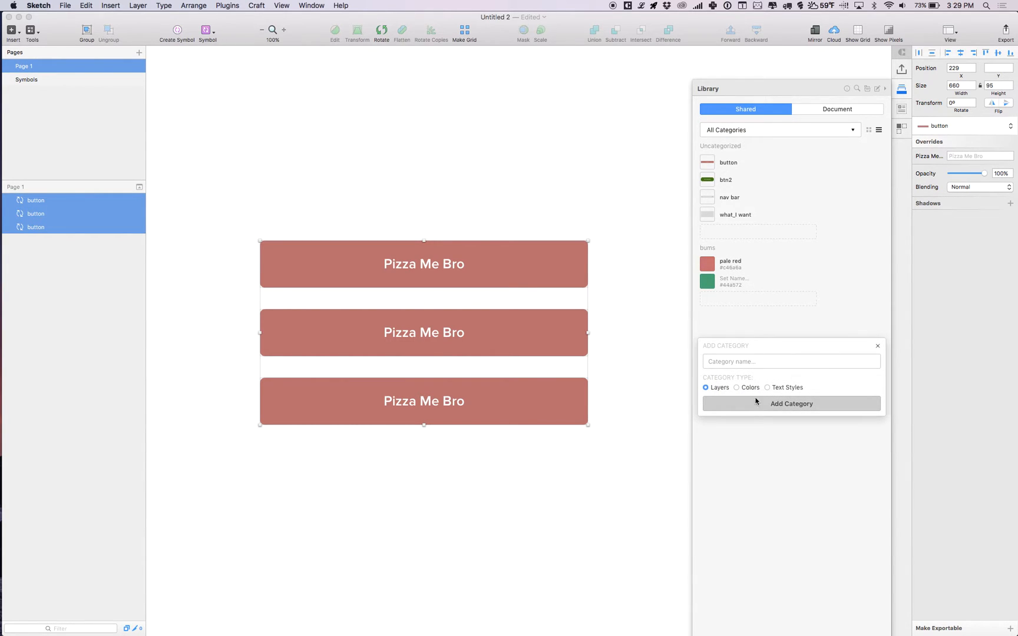
mouse_move(770, 396)
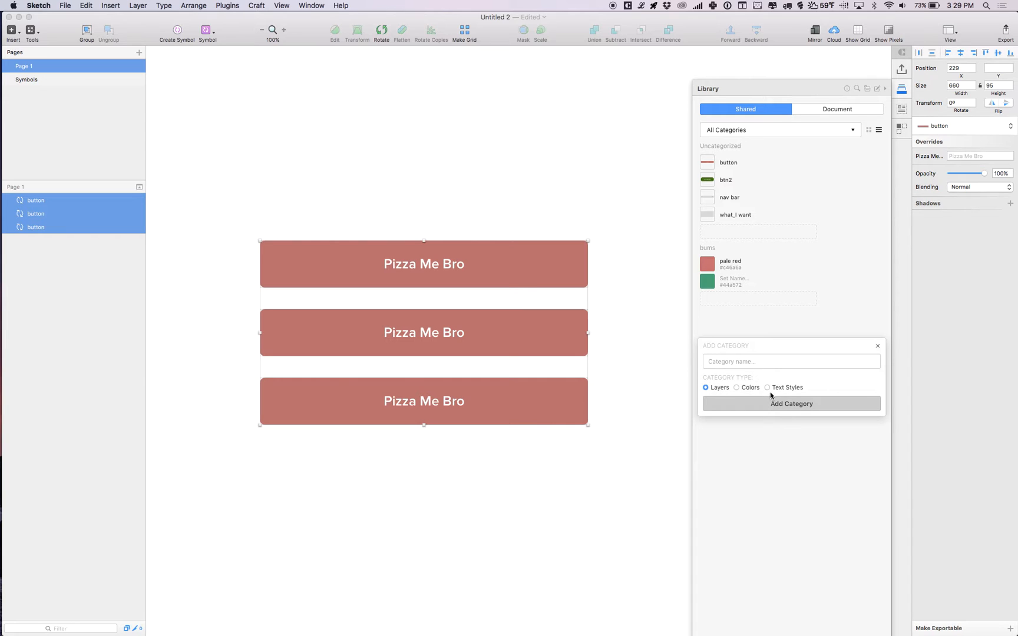
mouse_move(787, 371)
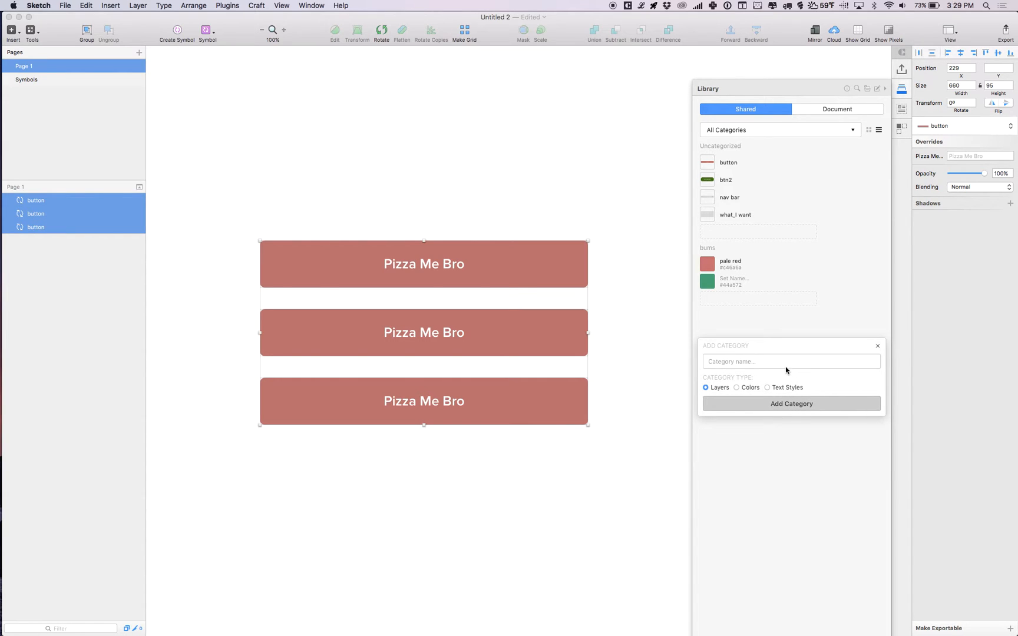
type("b")
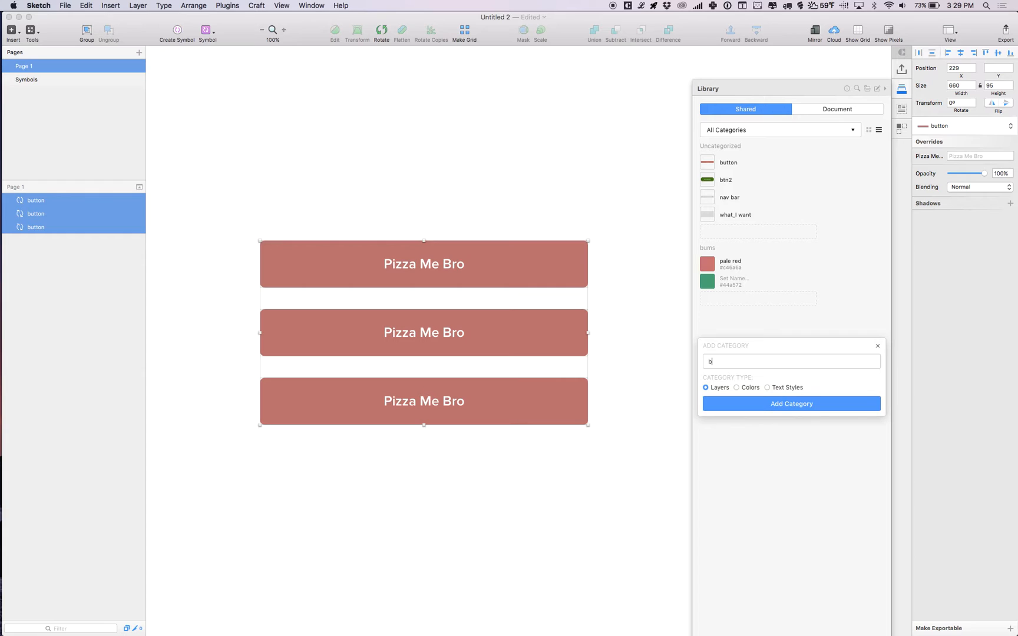
type("uttons")
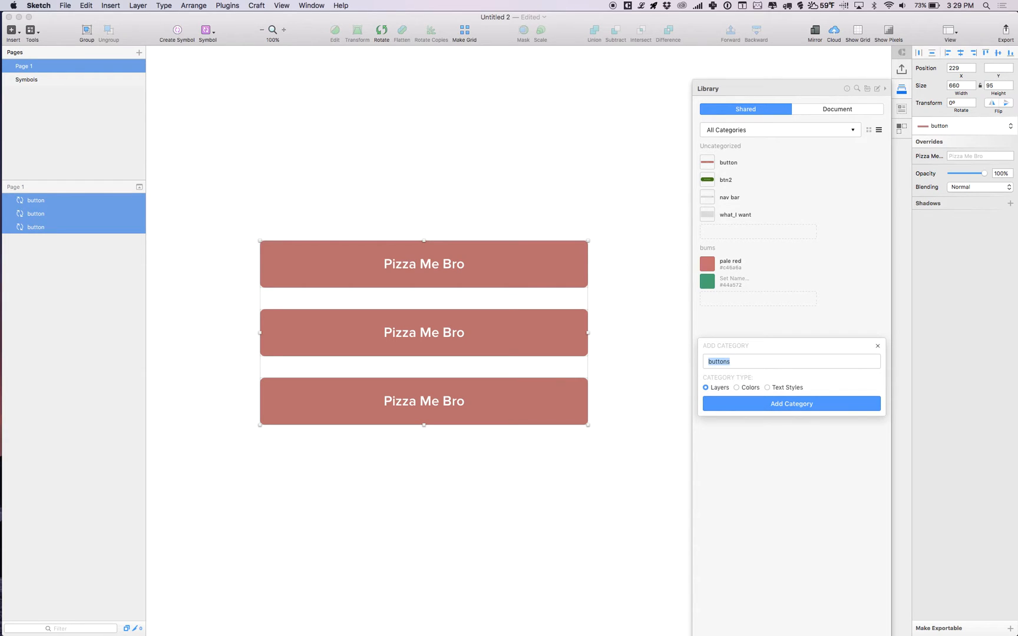
type("Buttons")
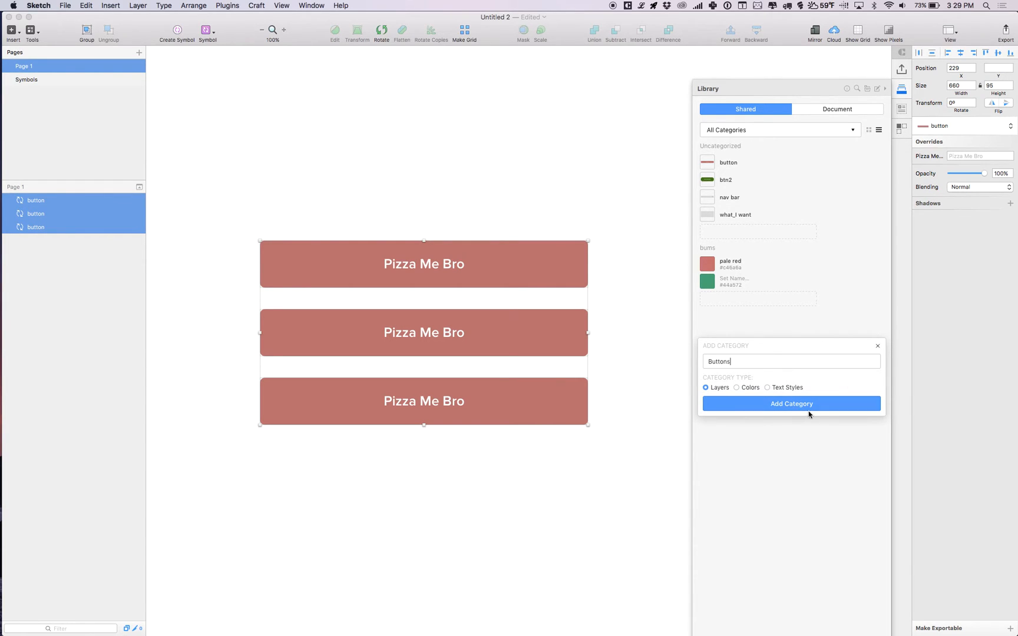
left_click(791, 403)
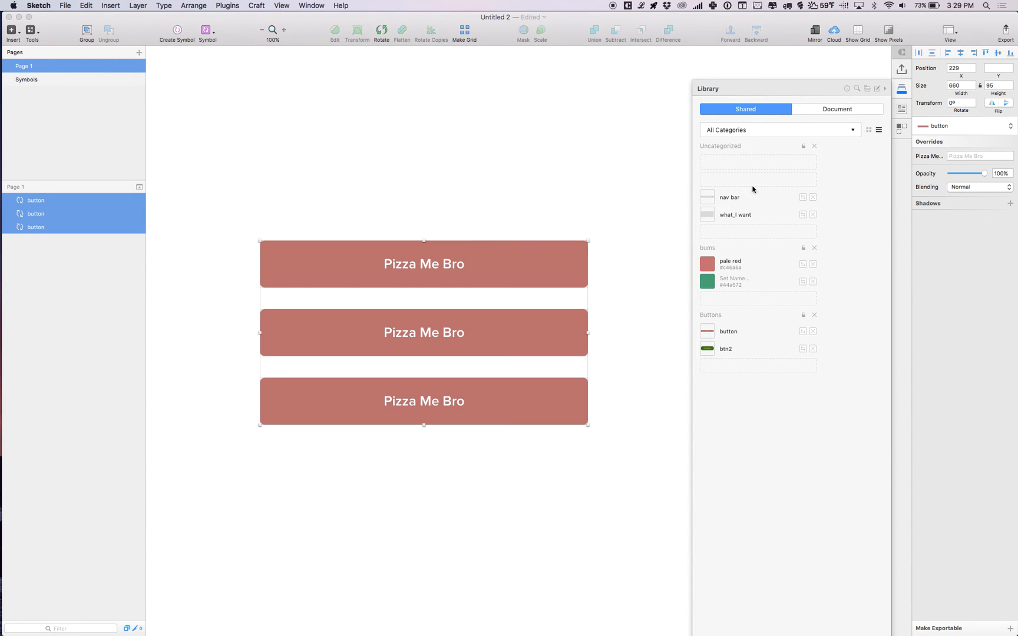
mouse_move(782, 216)
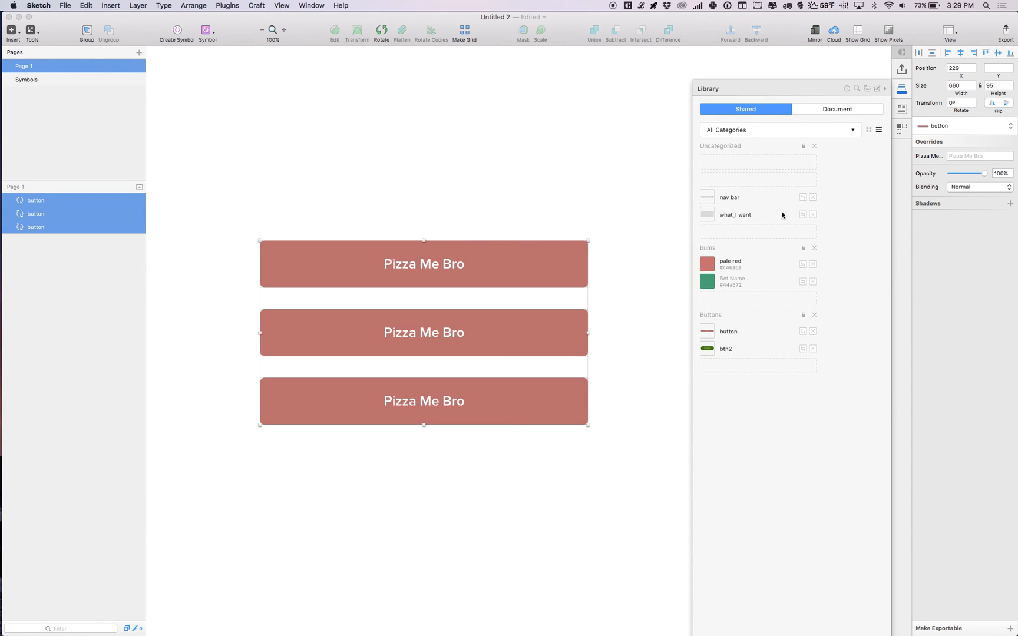
mouse_move(812, 216)
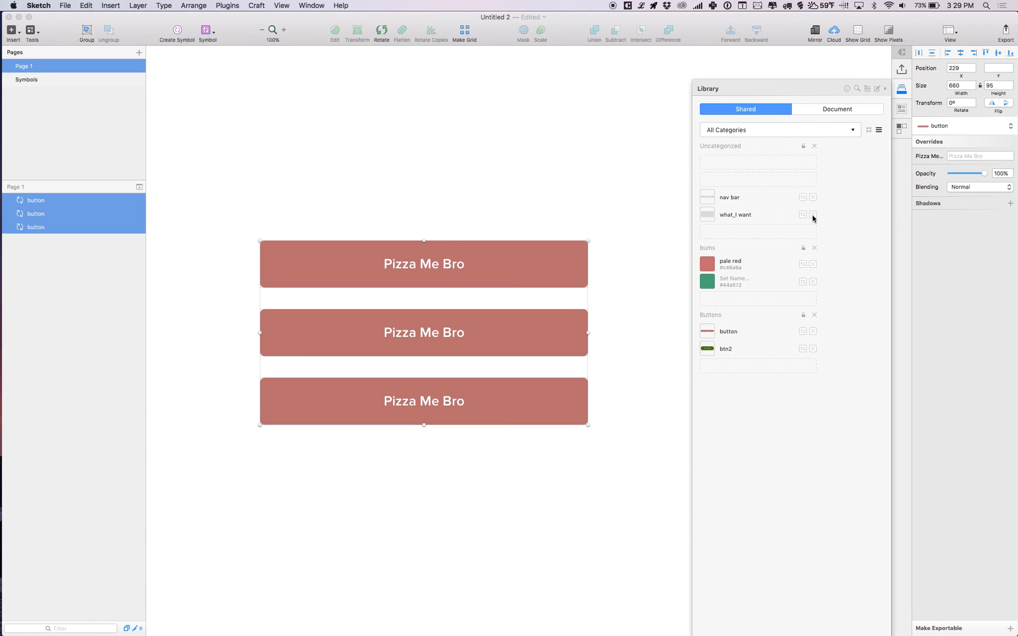
Delete the 'what_I want' symbol, leaving only nav bar under Uncategorized
left_click(812, 215)
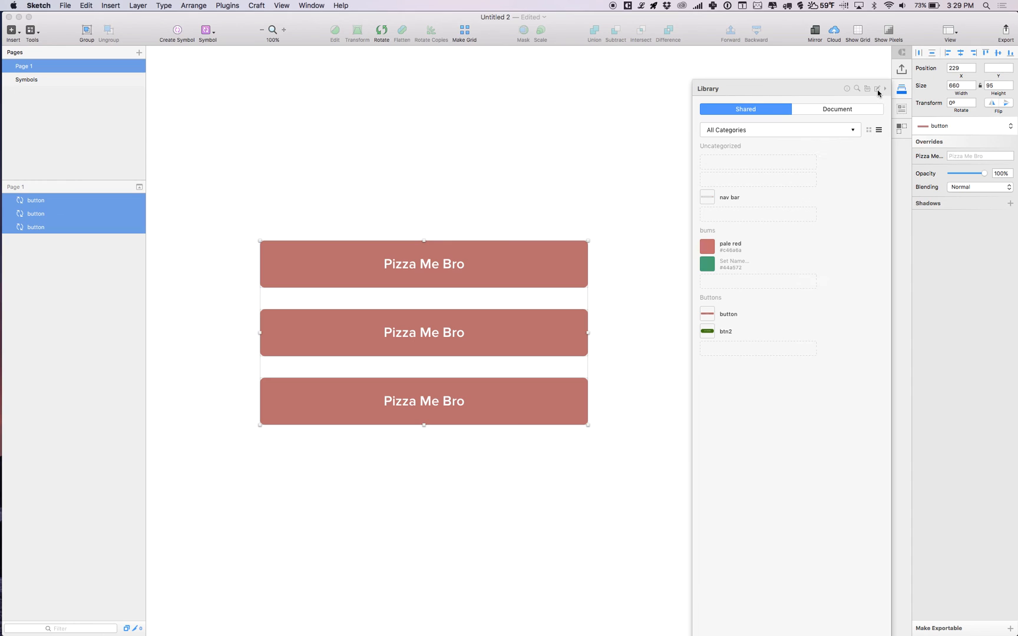
mouse_move(758, 214)
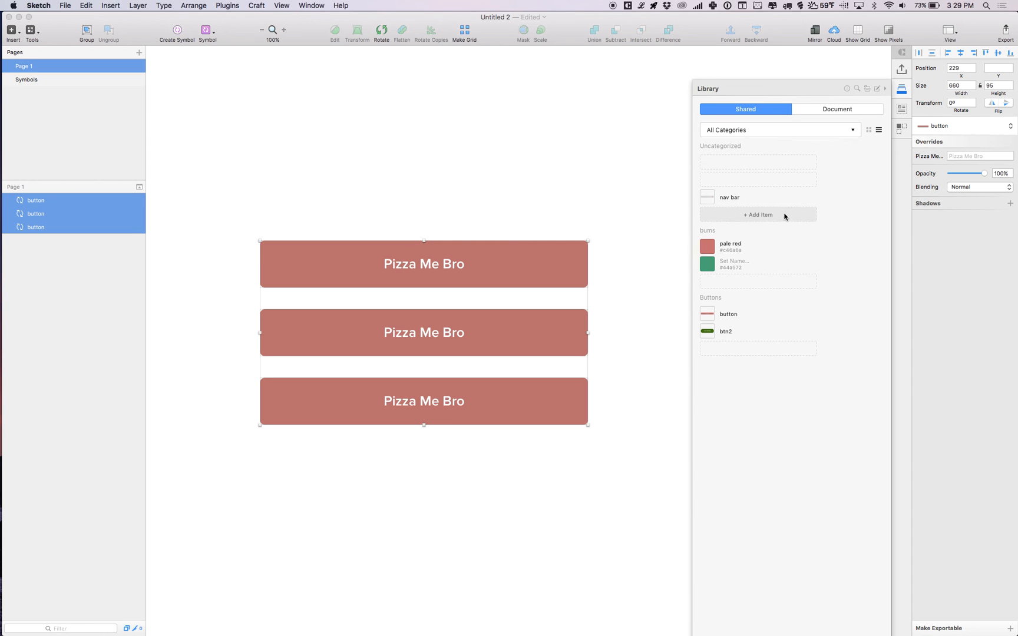